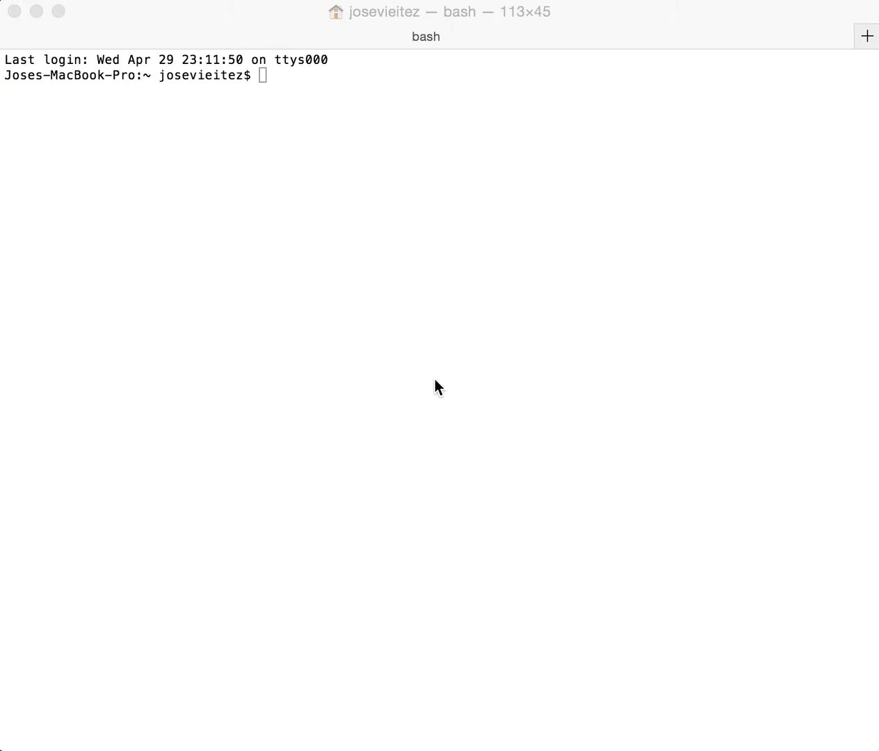
Discard the typed 'sudo apt-get install ssmtp mailutils' command from the prompt
text(sudo apt-get install ssmtp mailutils)
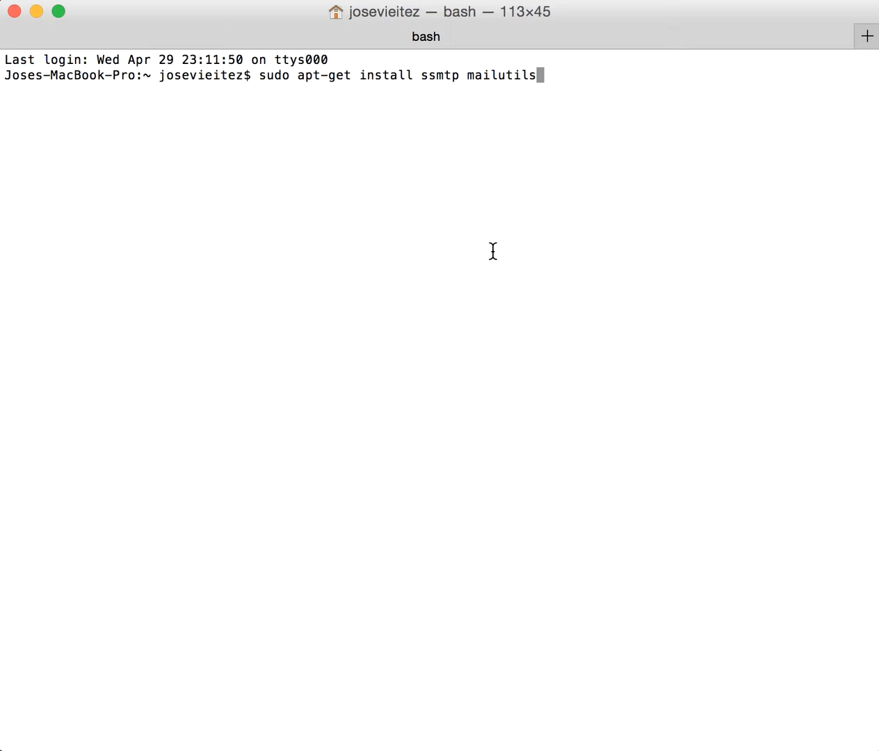
key(Backspace)
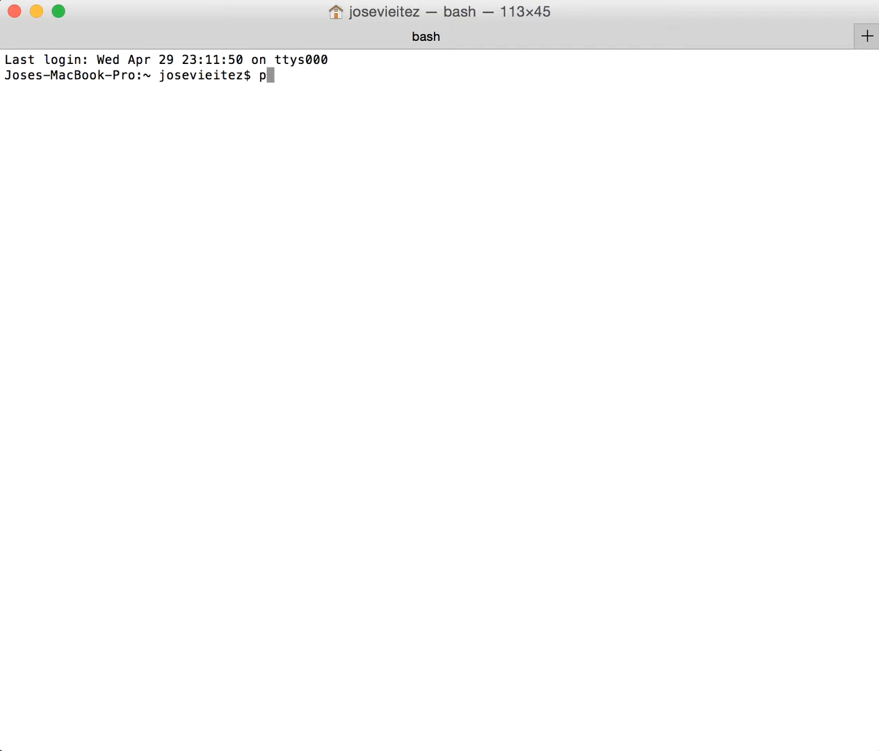
key(Backspace)
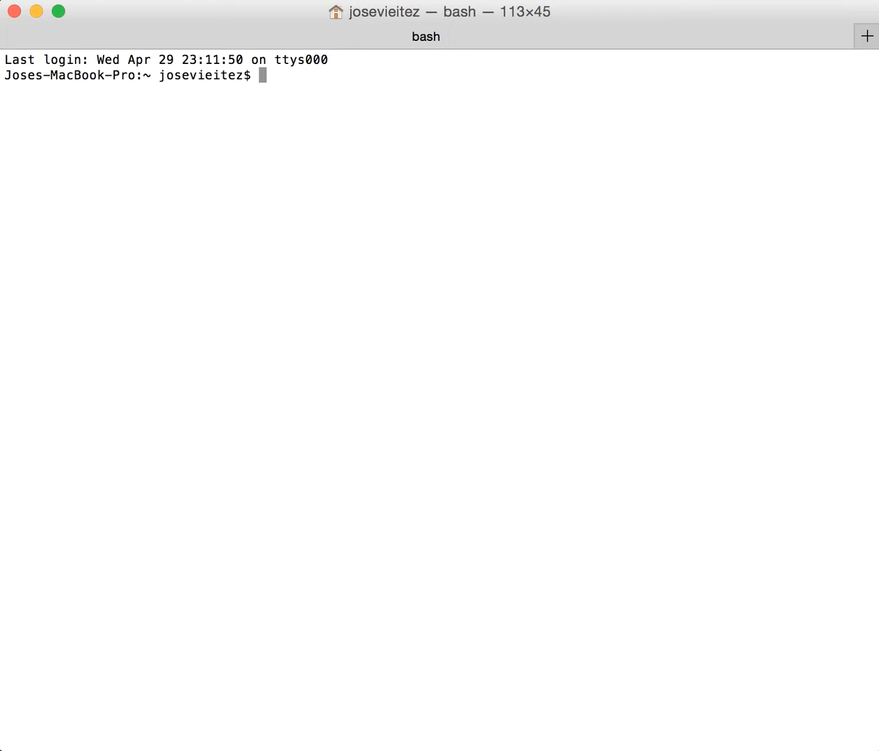
mouse_move(758, 448)
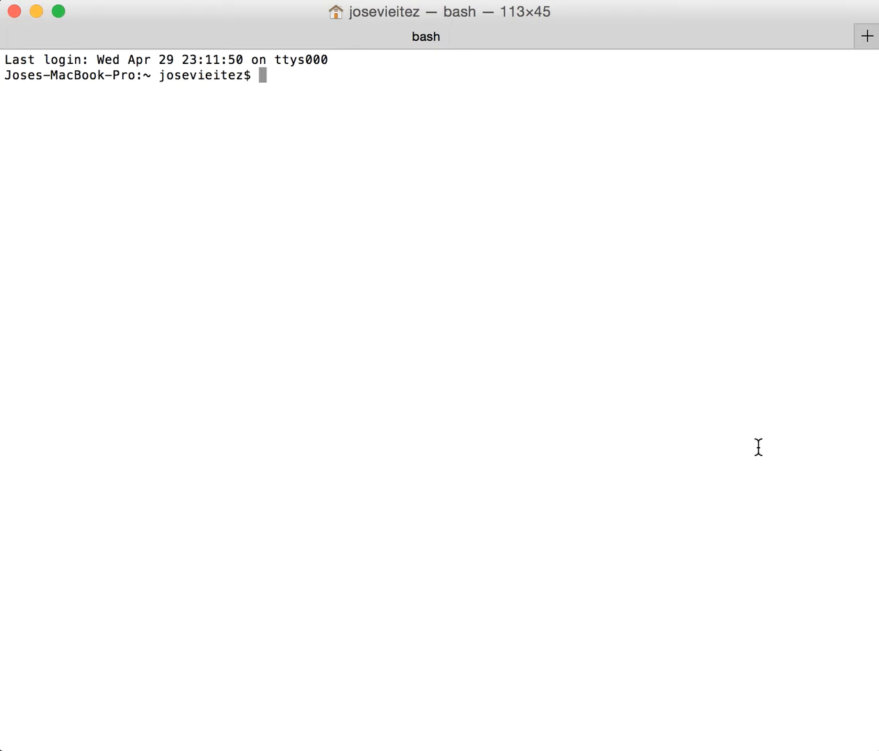
Enter the command 'sudo nano /etc/ssmtp/ssmtp.conf' at the prompt
text(sudo)
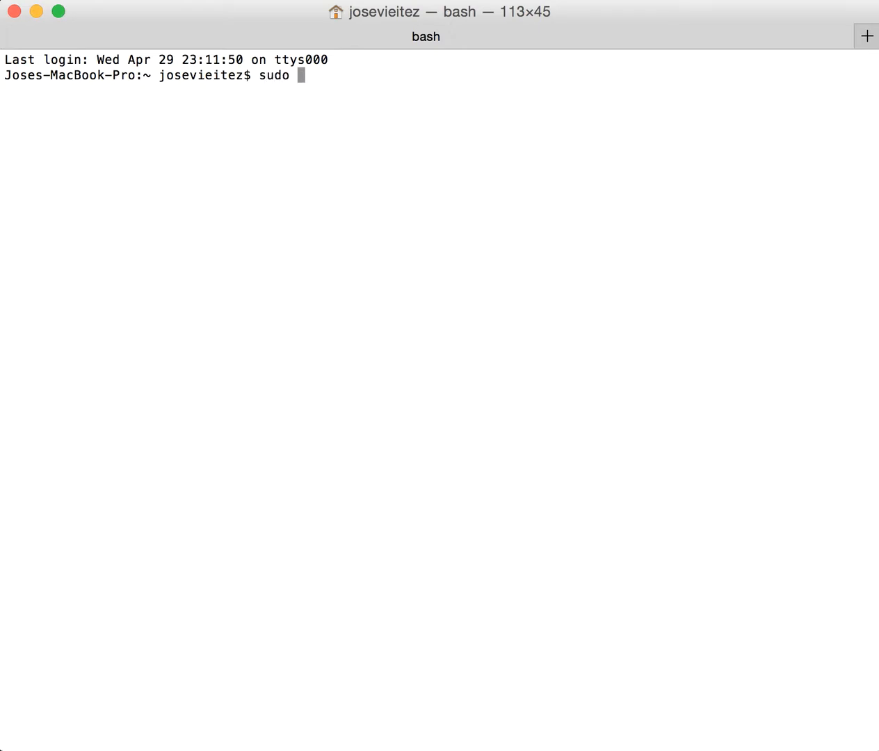
text(nano)
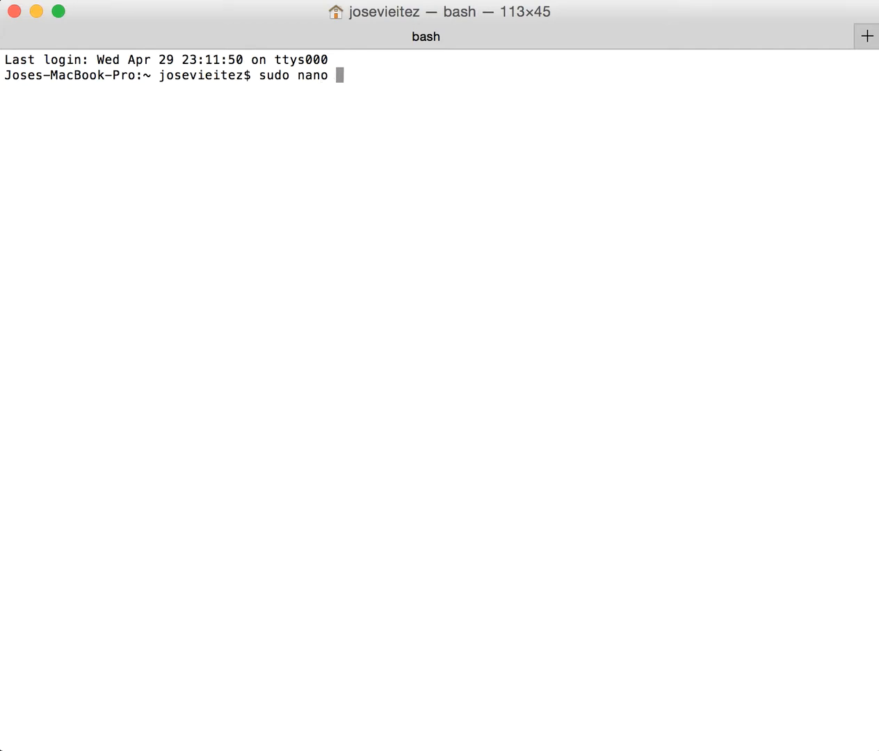
text(/etc)
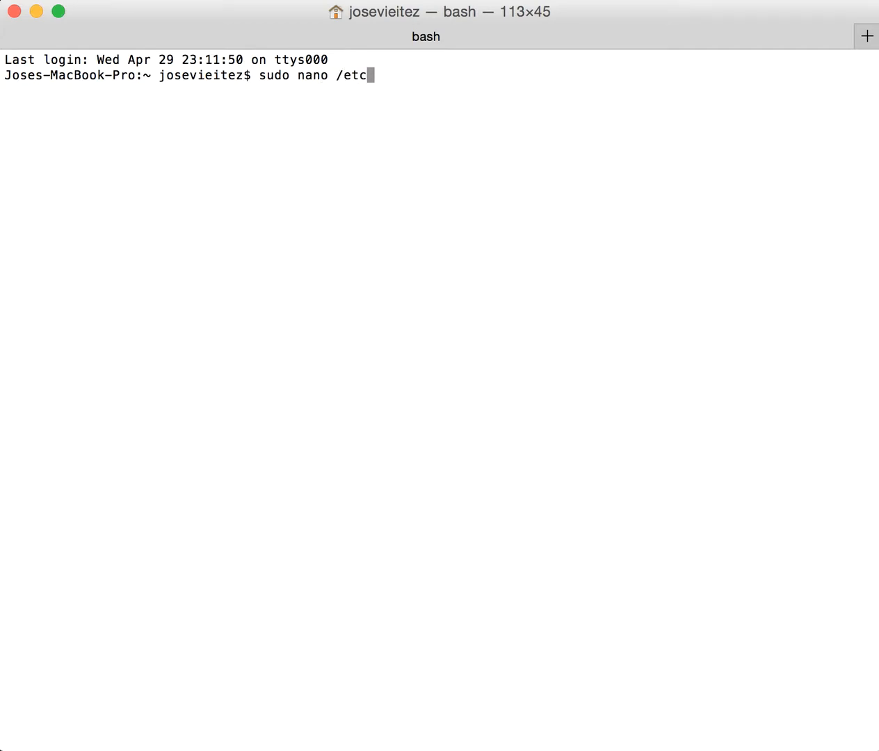
text(/ssmtp)
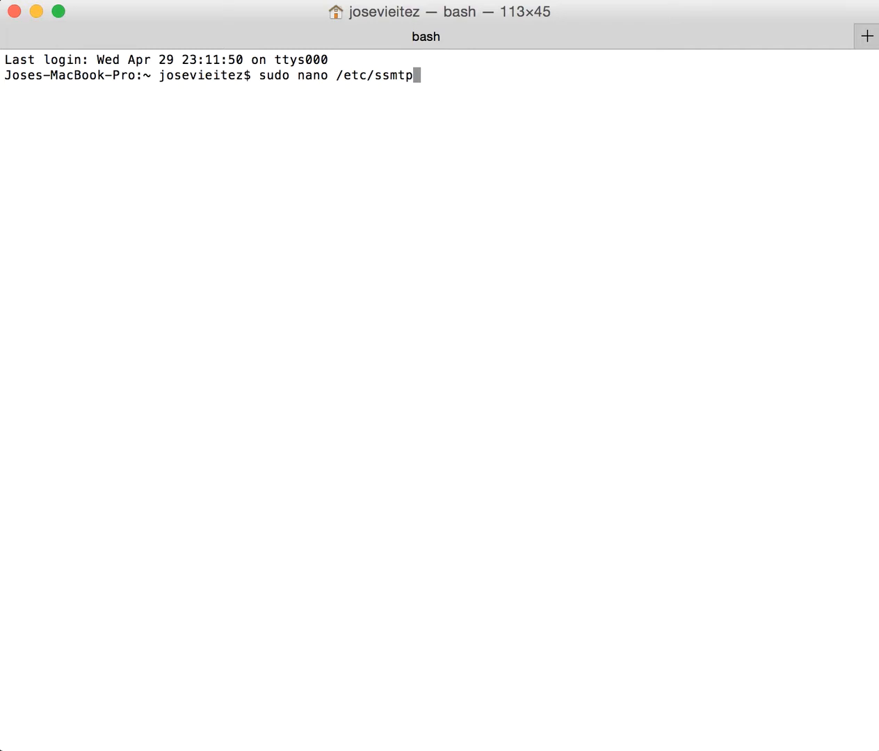
text(/ss)
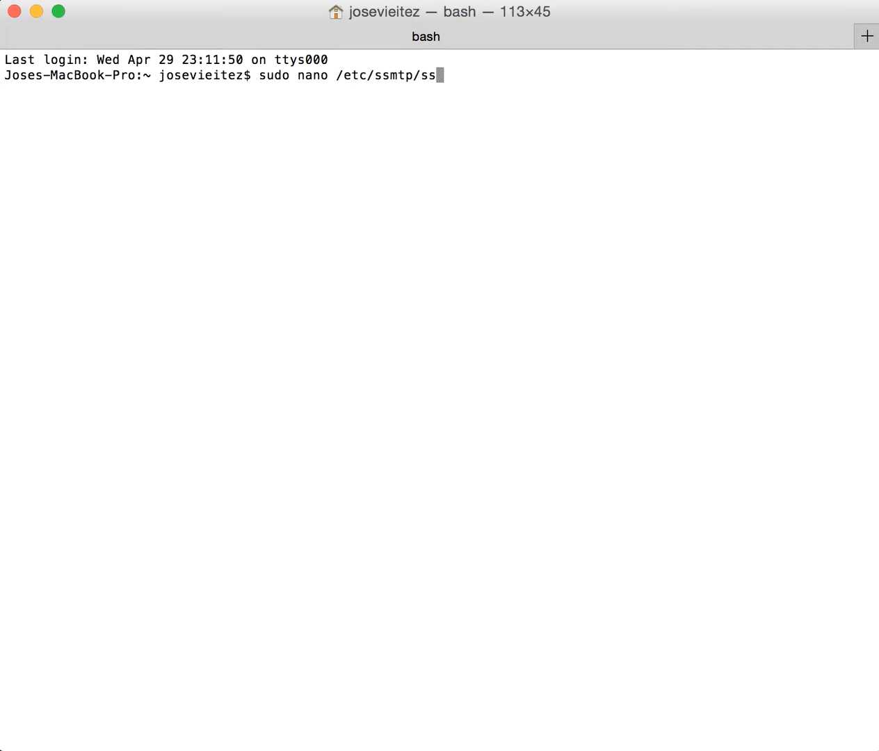
text(mtp.)
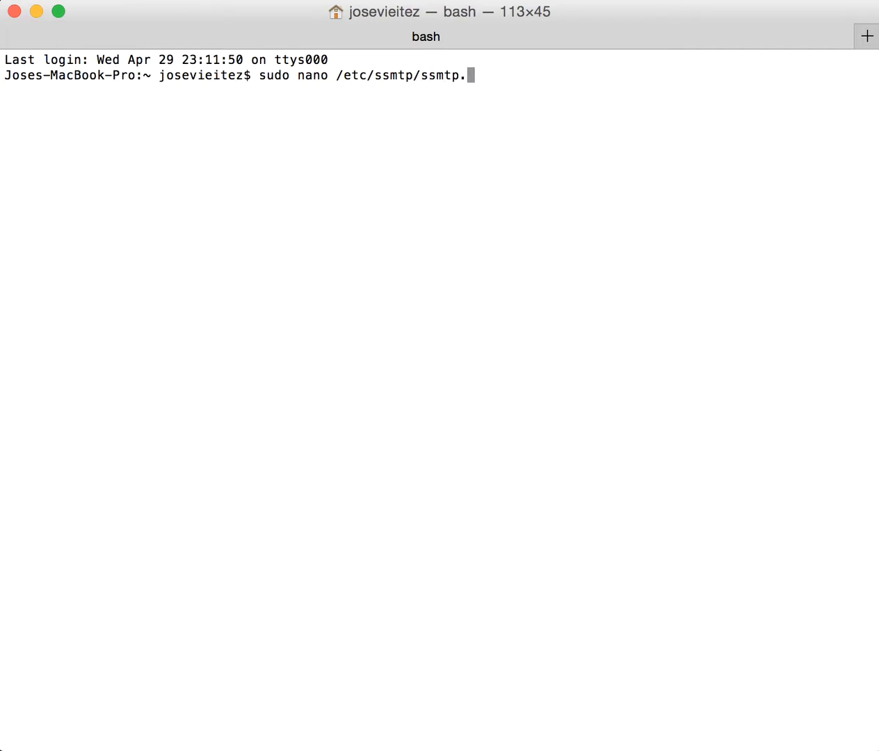
text(conf)
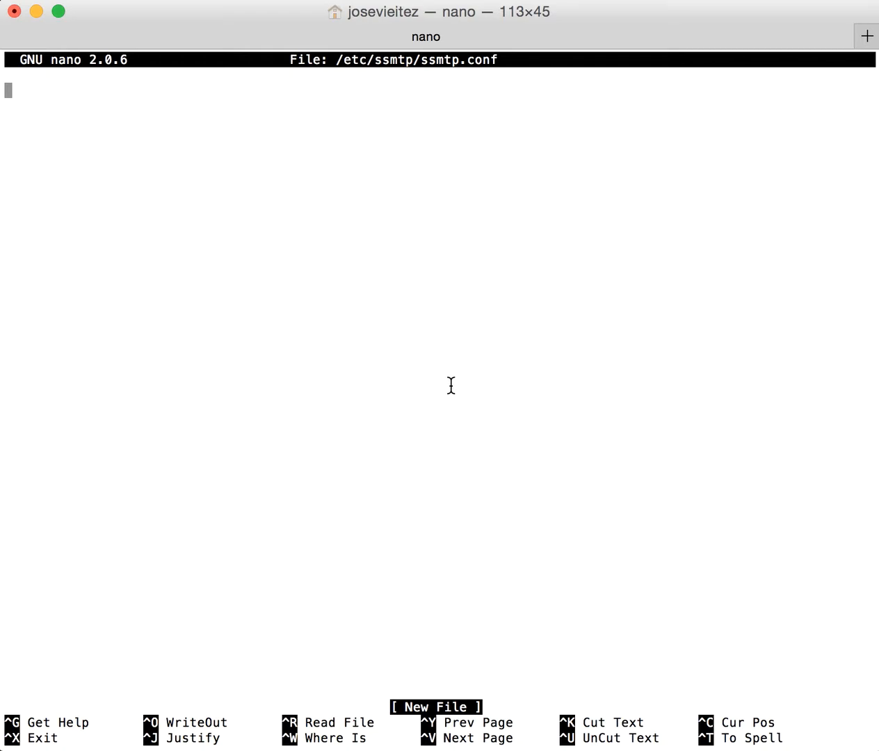
mouse_move(230, 239)
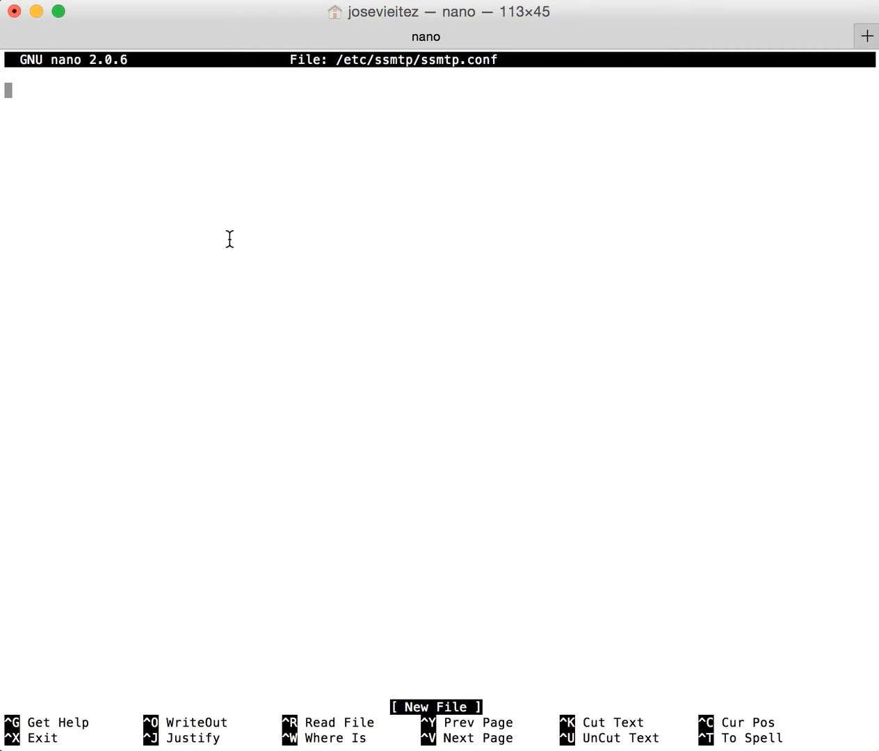
mouse_move(274, 374)
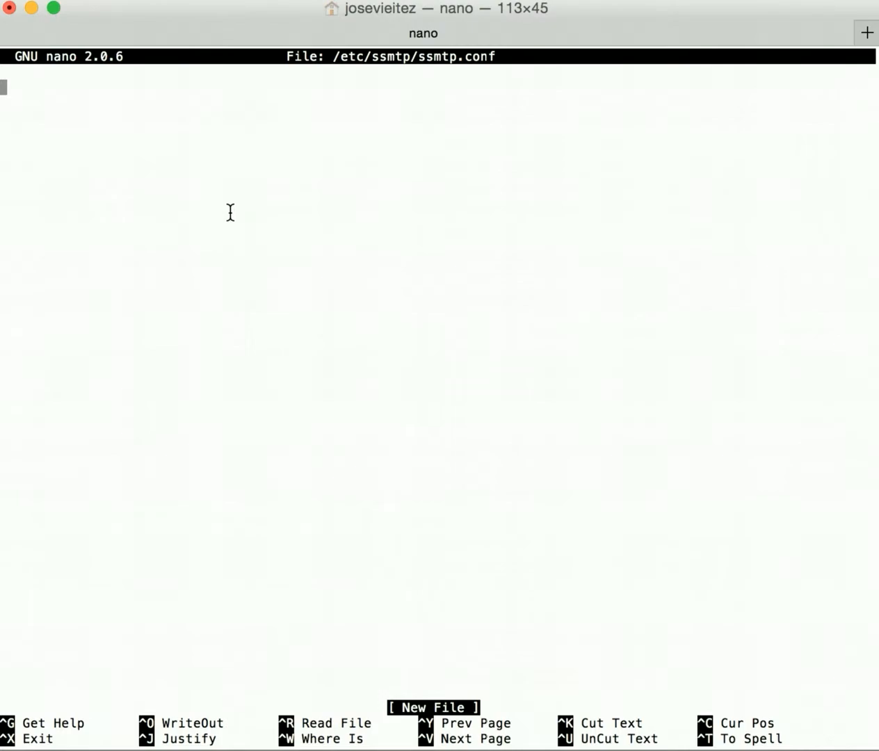
Write 'mailhub=smtp.gmail.com:587' as the first line of ssmtp.conf
text(mailhub=smtp.gmail.com:587)
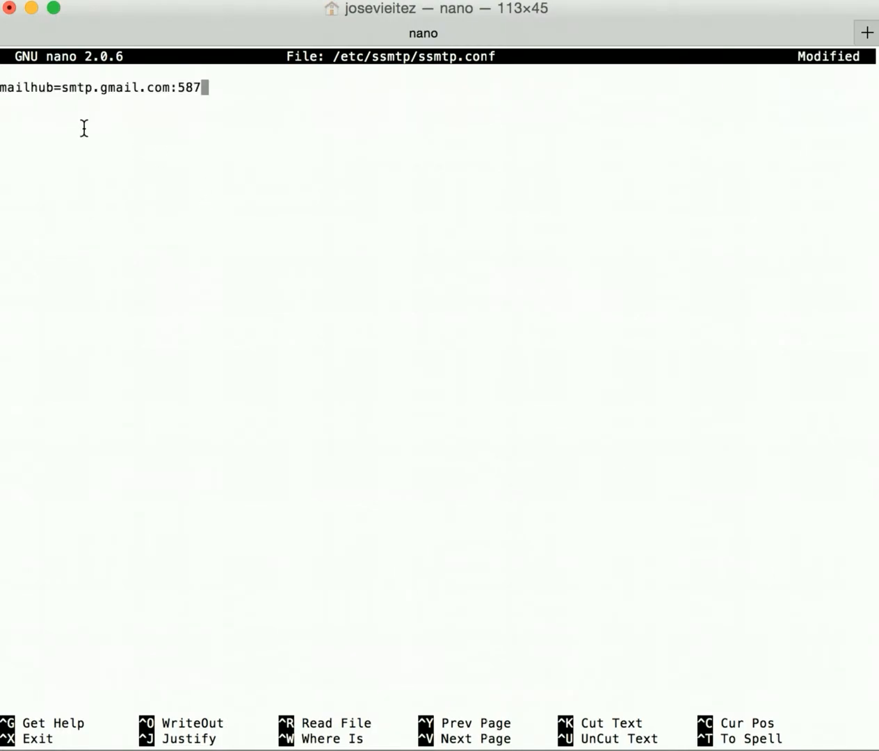
mouse_move(116, 117)
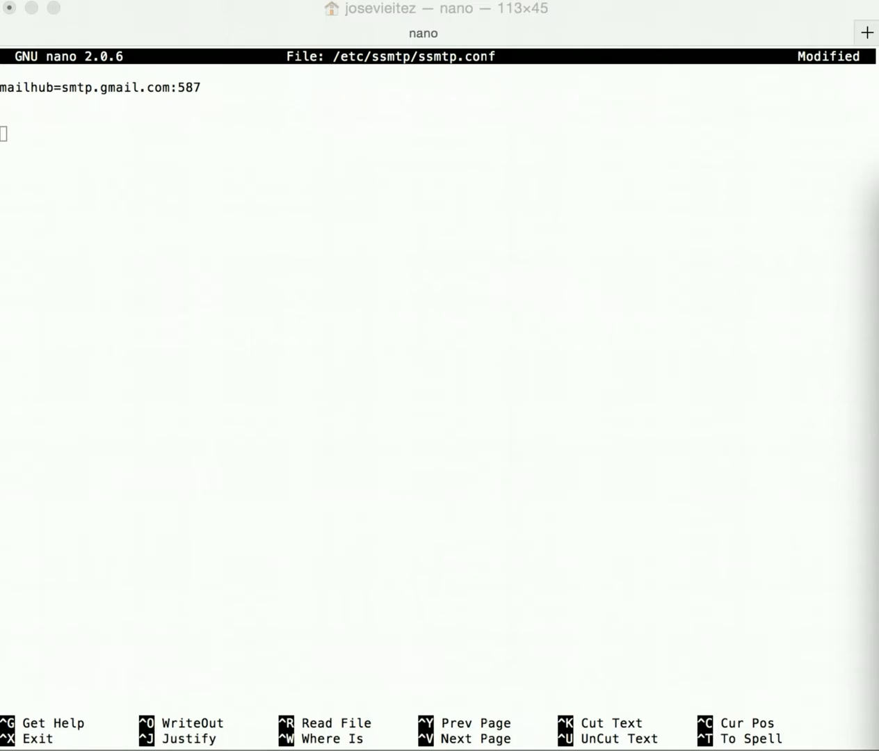
mouse_move(598, 188)
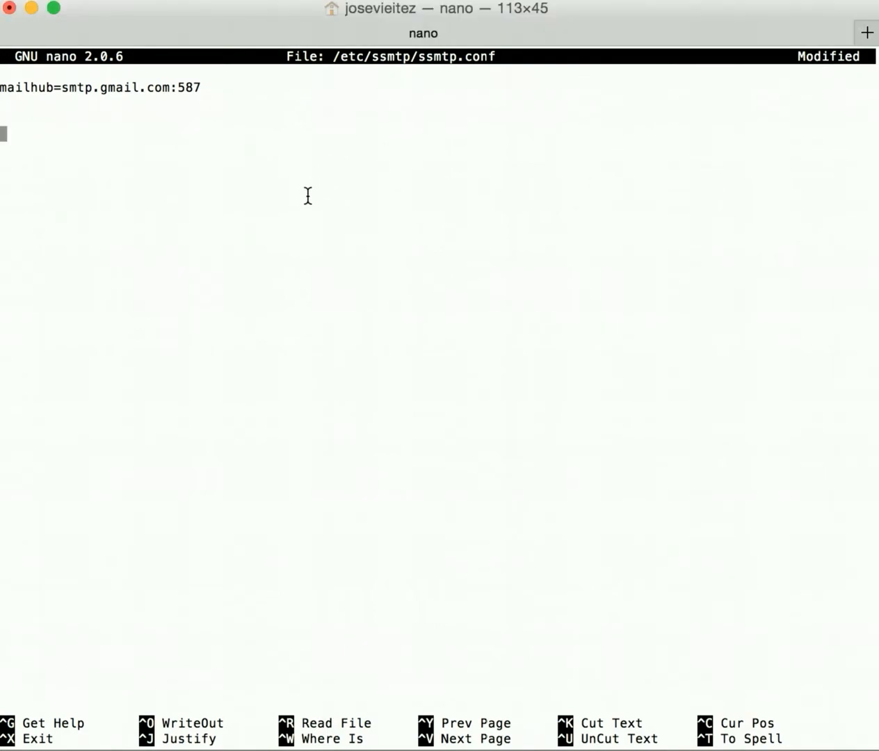
text(hostname=raspberry pi)
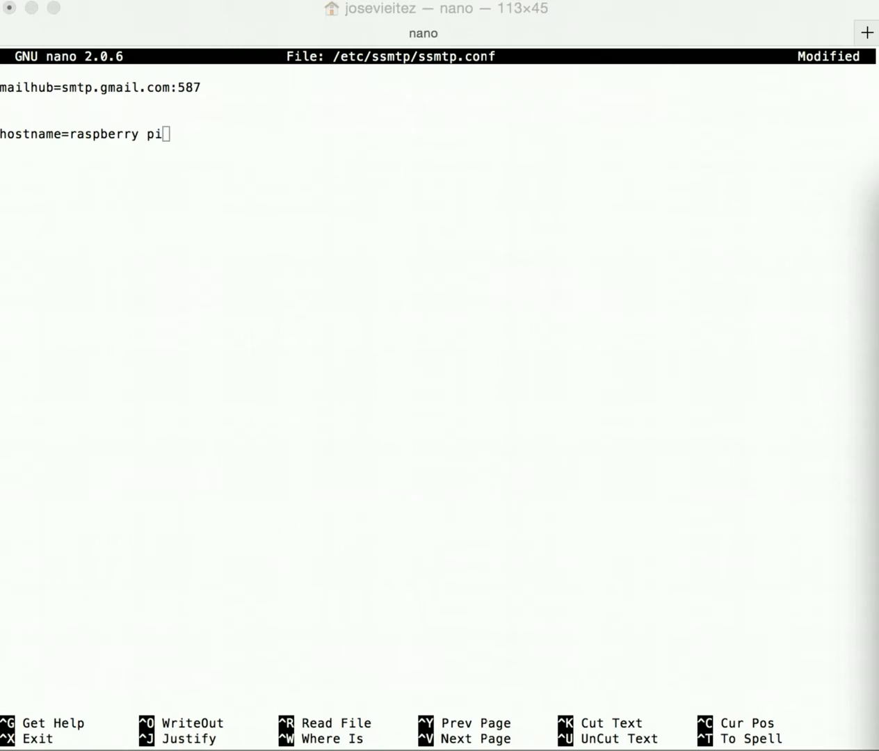
text(AuthUser=YourEmail@gmail.com)
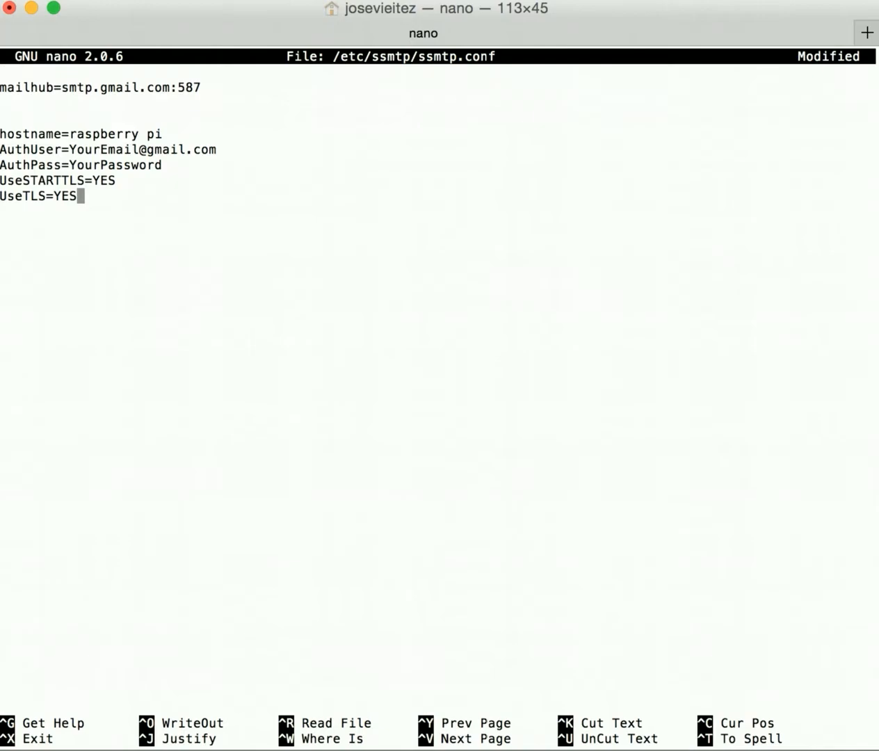
mouse_move(137, 193)
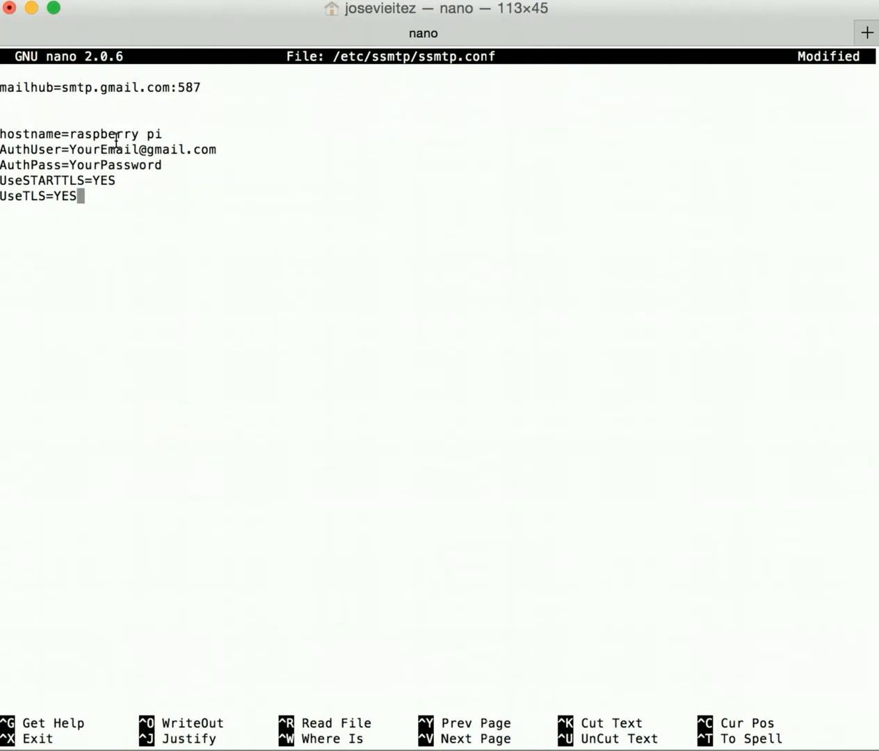
mouse_move(173, 165)
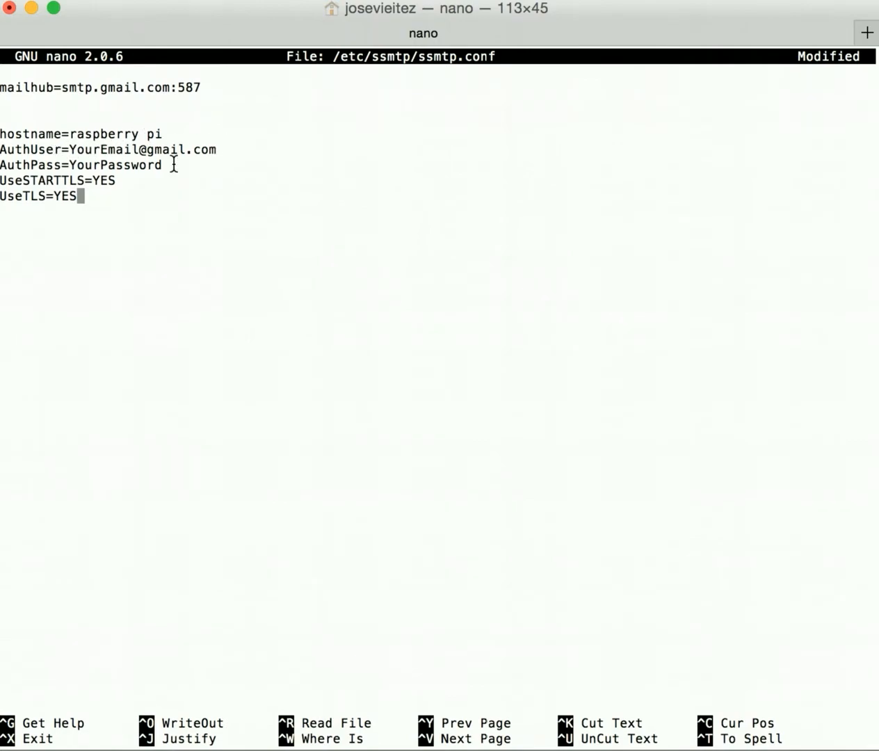
mouse_move(449, 278)
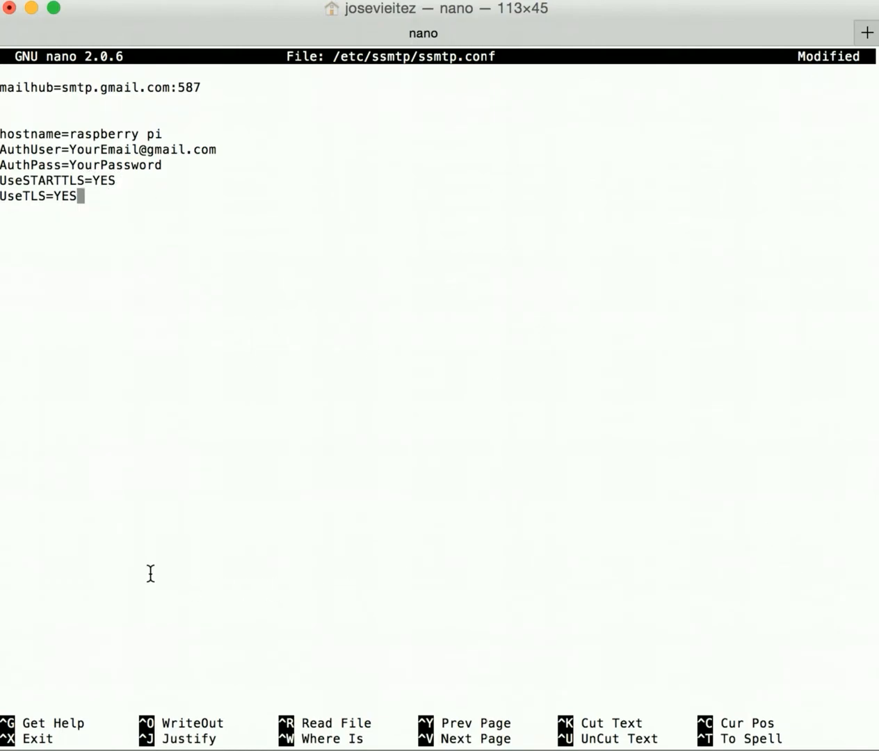
Exit nano and open a new file SendingEmail.py in nano
key(ctrl+x)
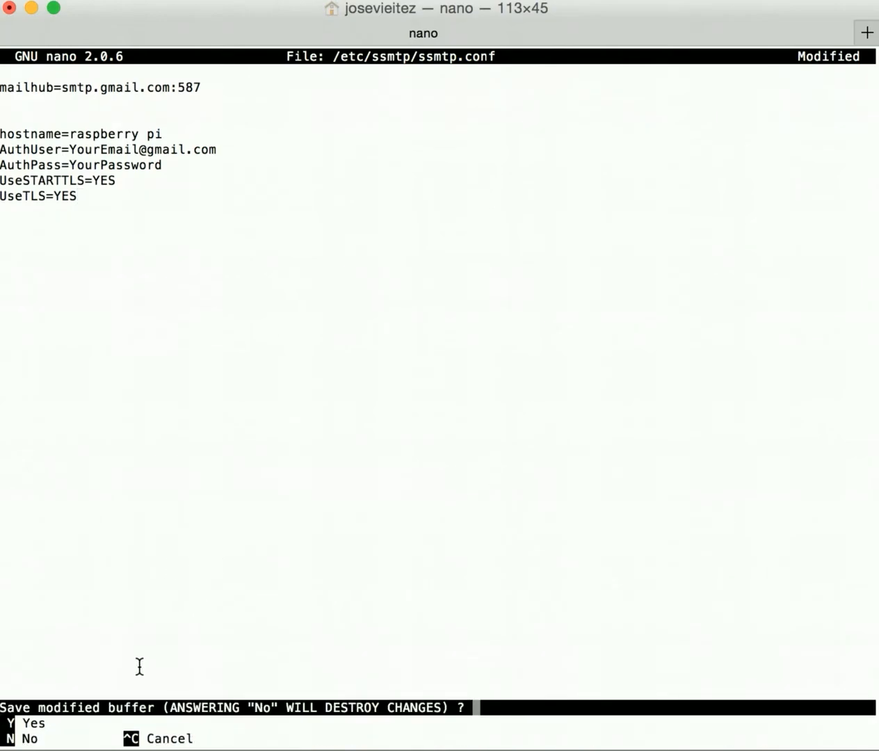
mouse_move(111, 653)
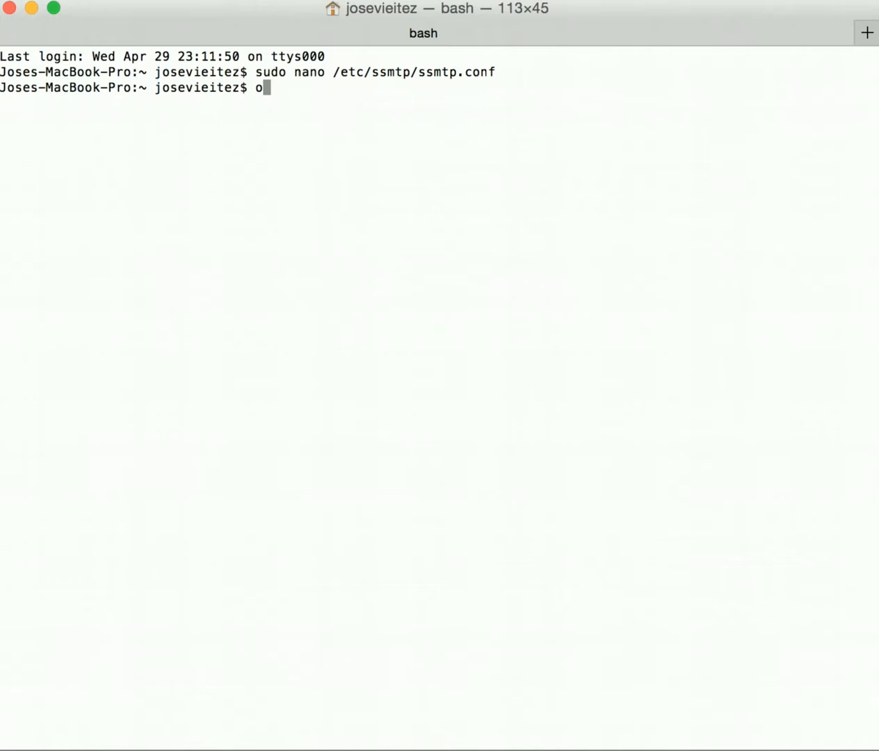
key(Backspace)
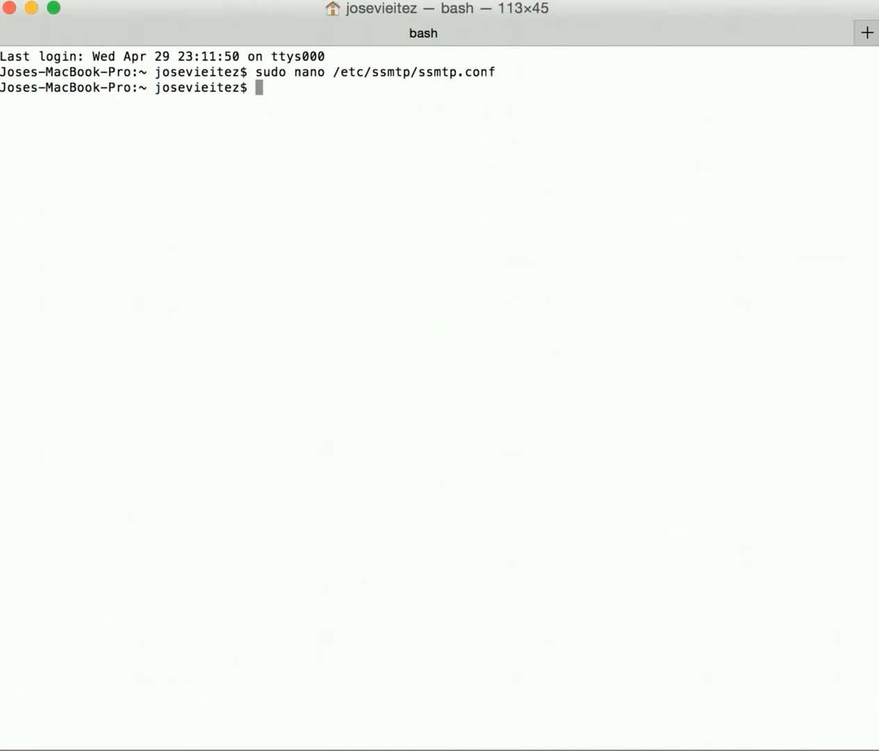
text(nano)
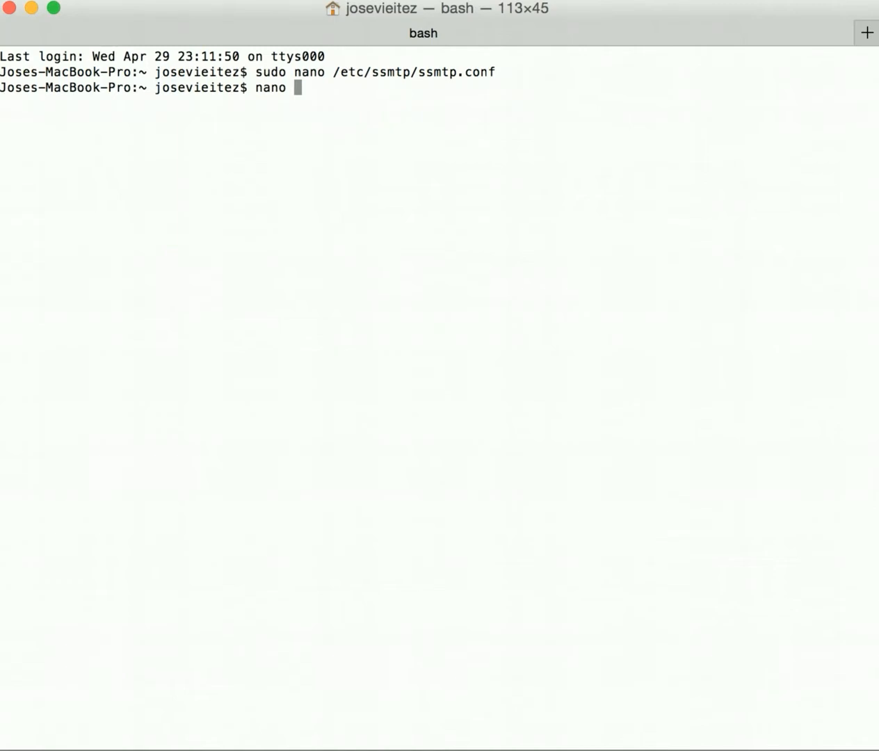
text(Sending)
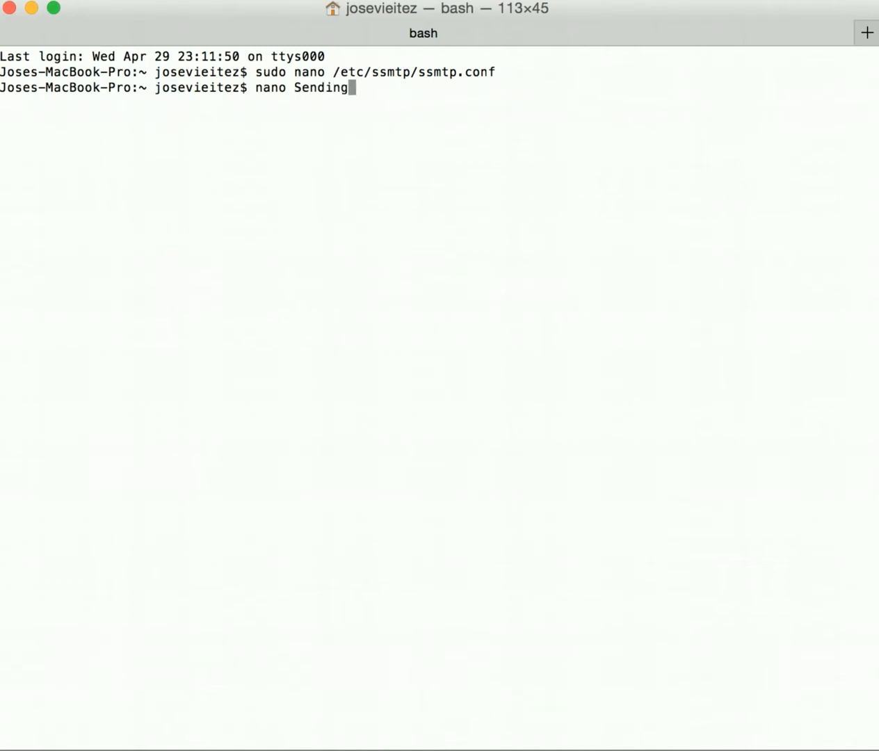
text(Email.p)
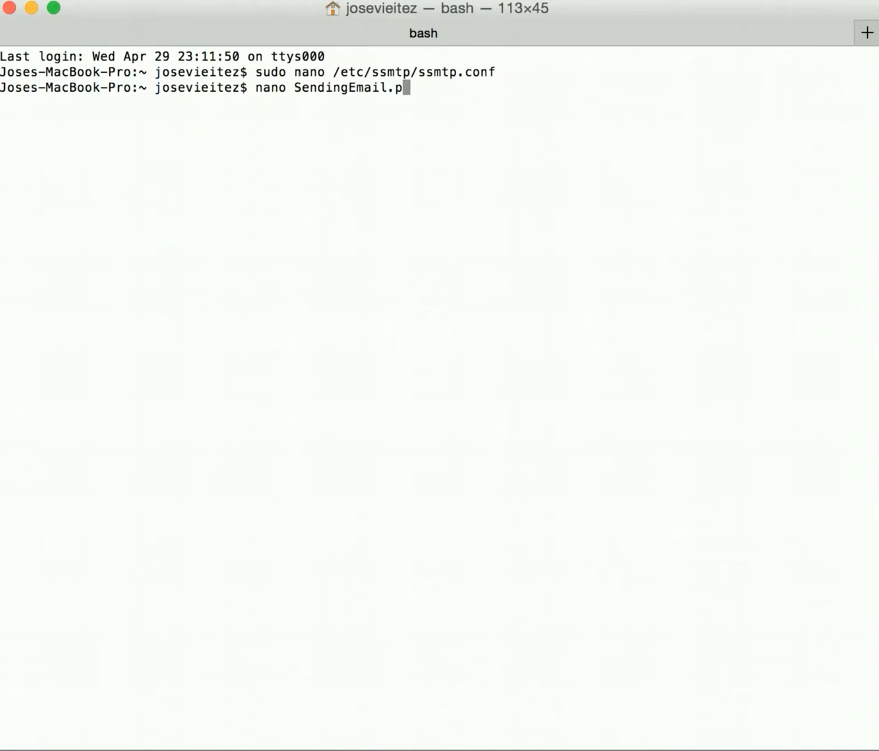
text(y)
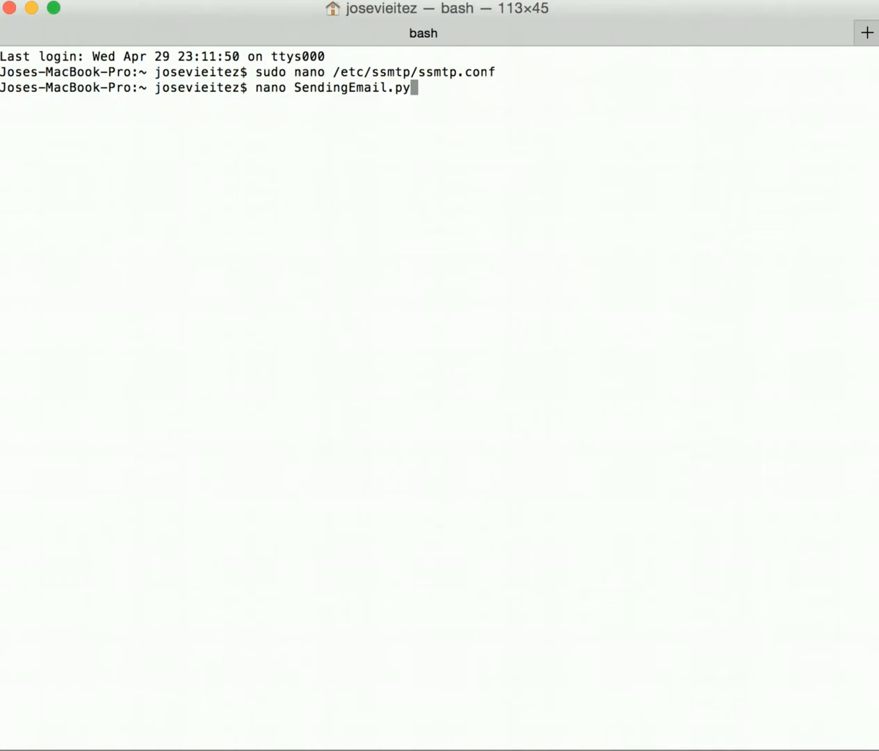
mouse_move(738, 451)
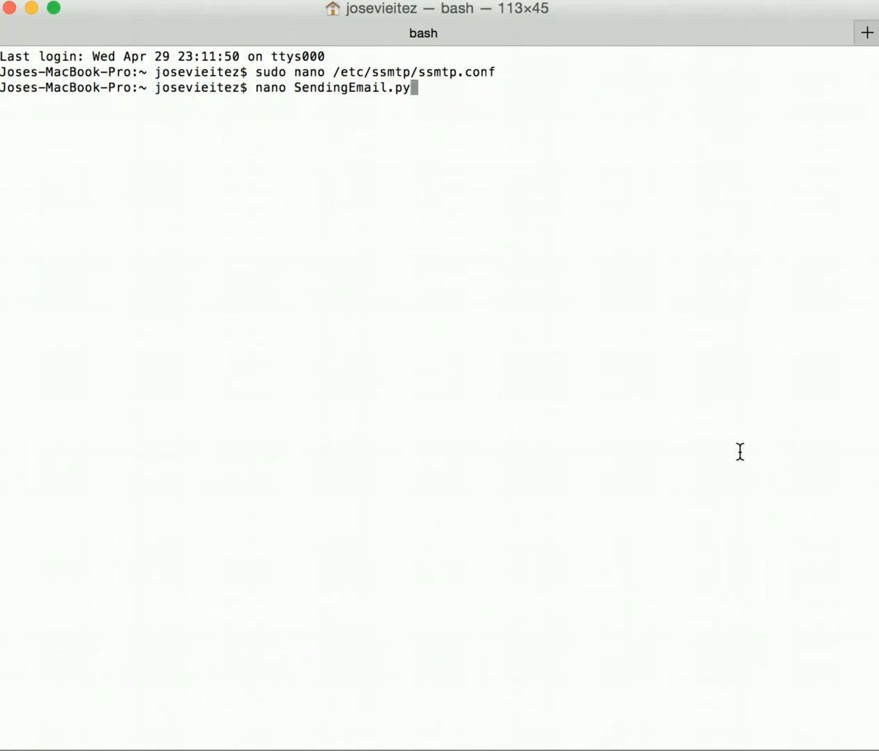
key(Return)
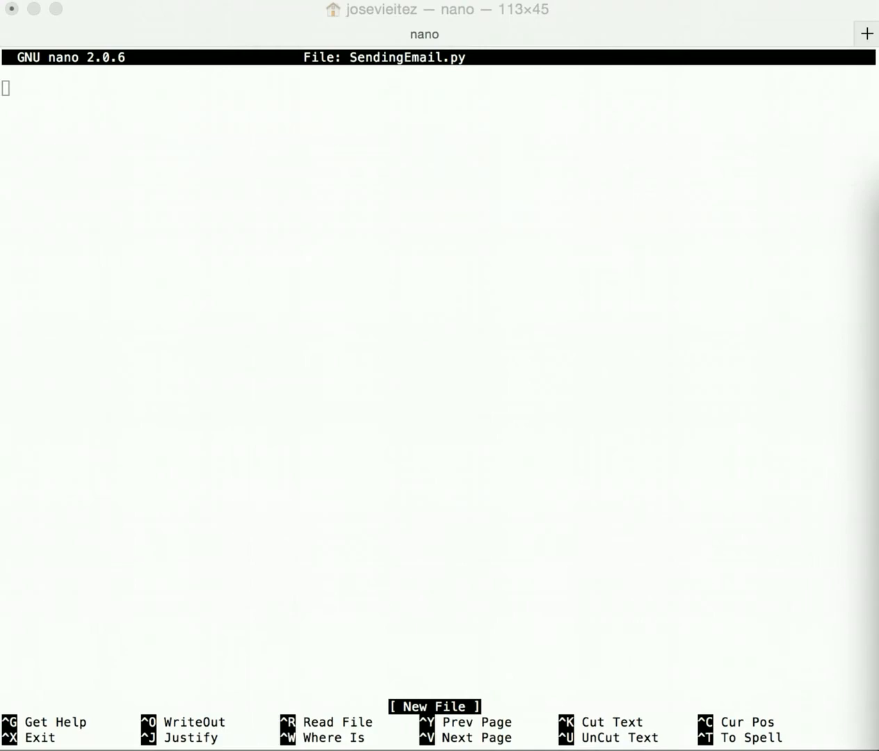
mouse_move(288, 316)
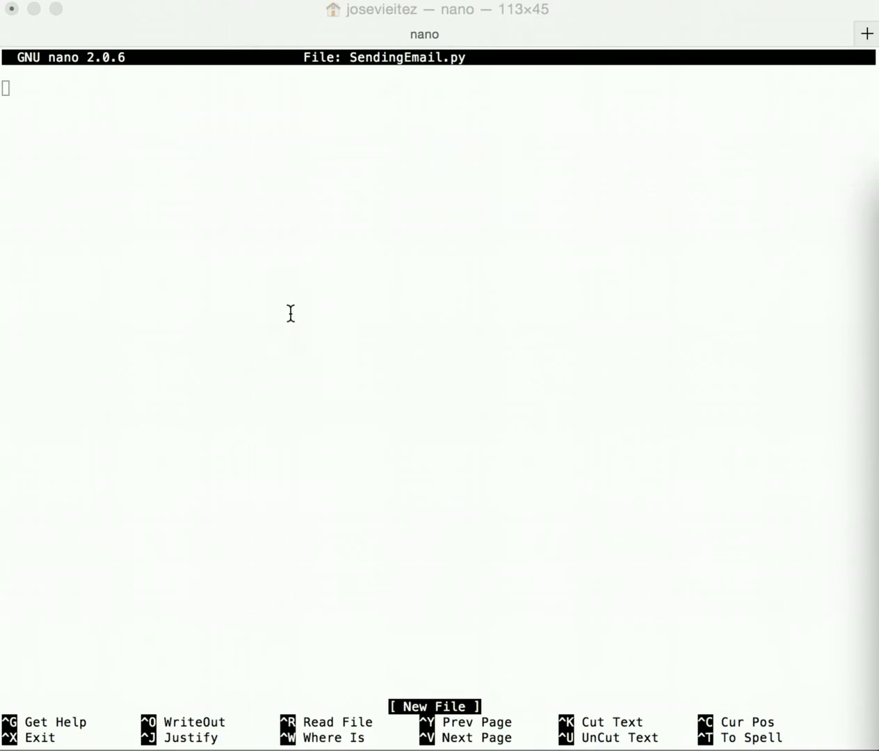
text(smtpUser = 'YourEmail@gmail.com')
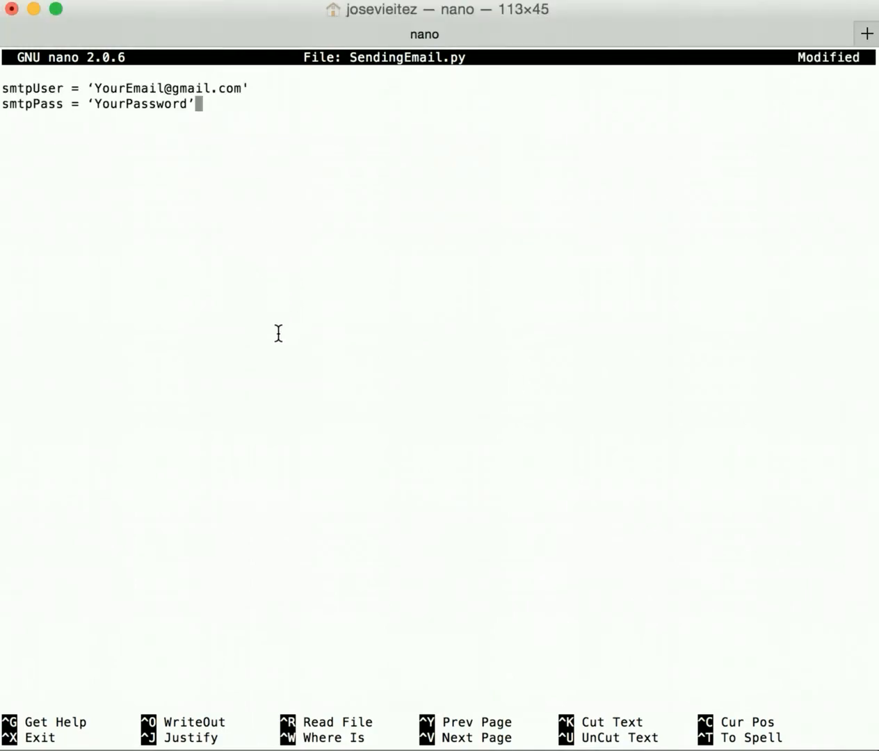
mouse_move(203, 313)
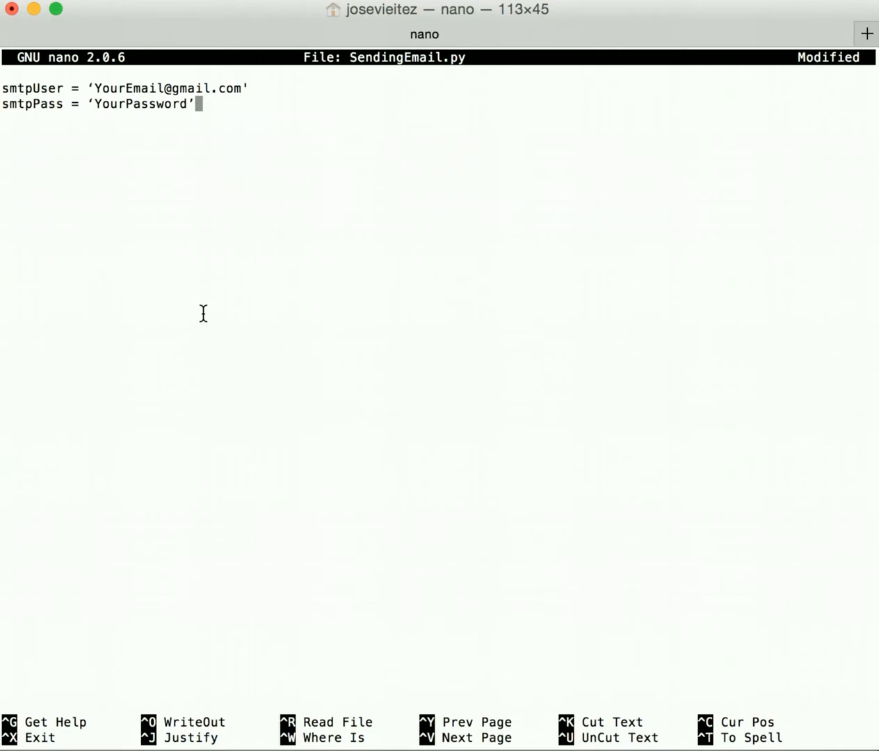
mouse_move(176, 114)
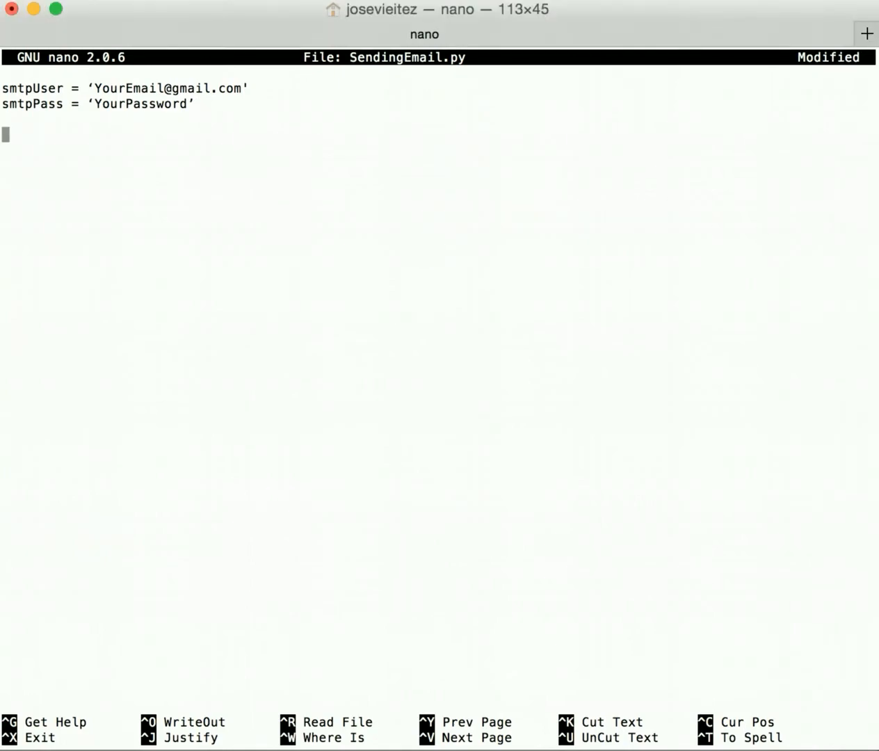
text(toAdd = 'anyEmailAddress@domain.com')
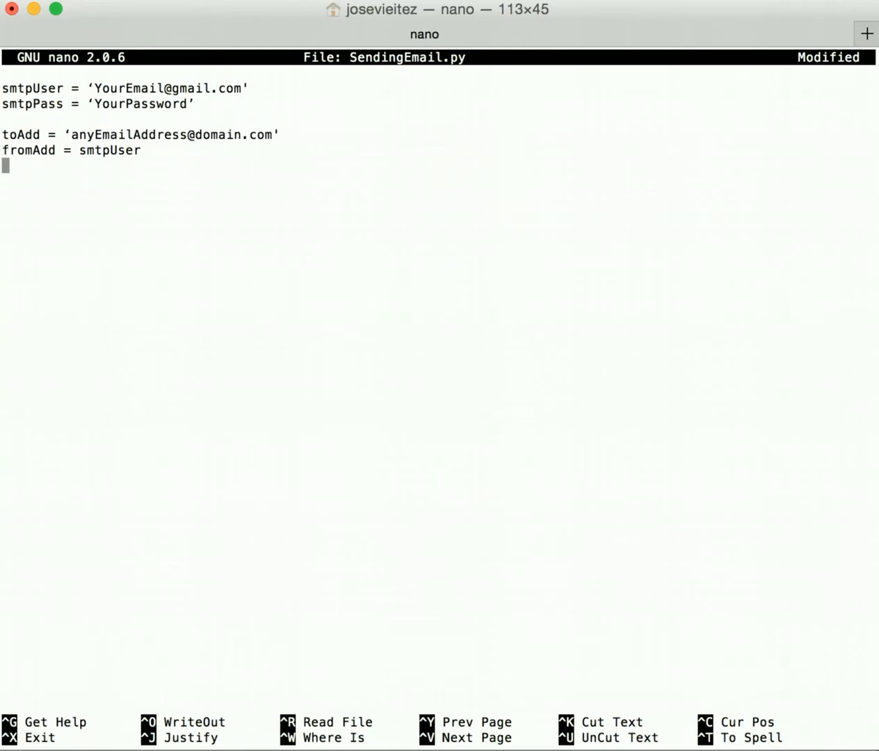
mouse_move(158, 155)
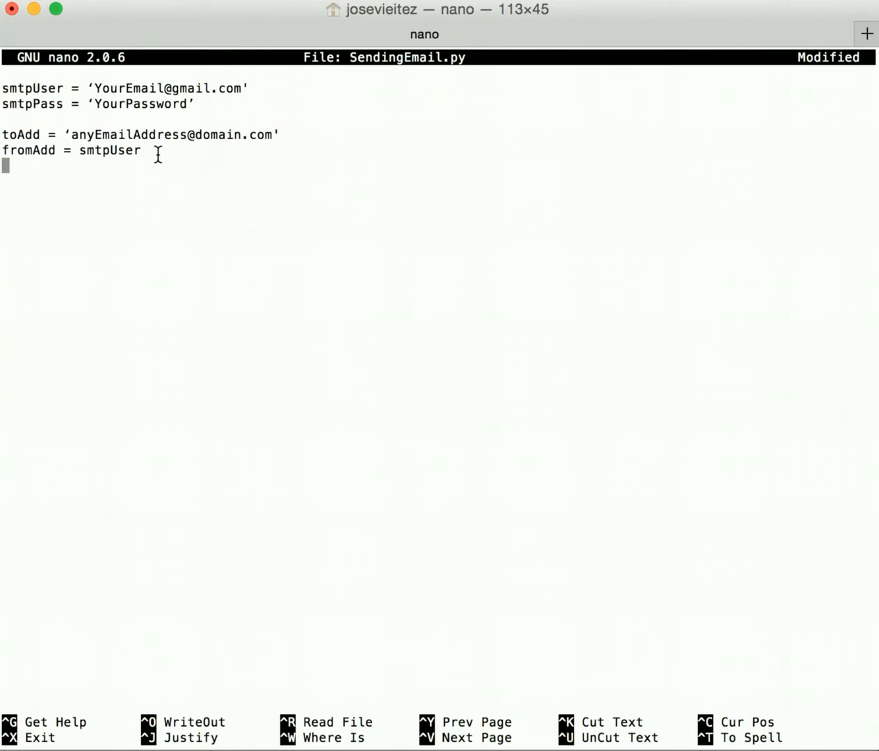
mouse_move(124, 133)
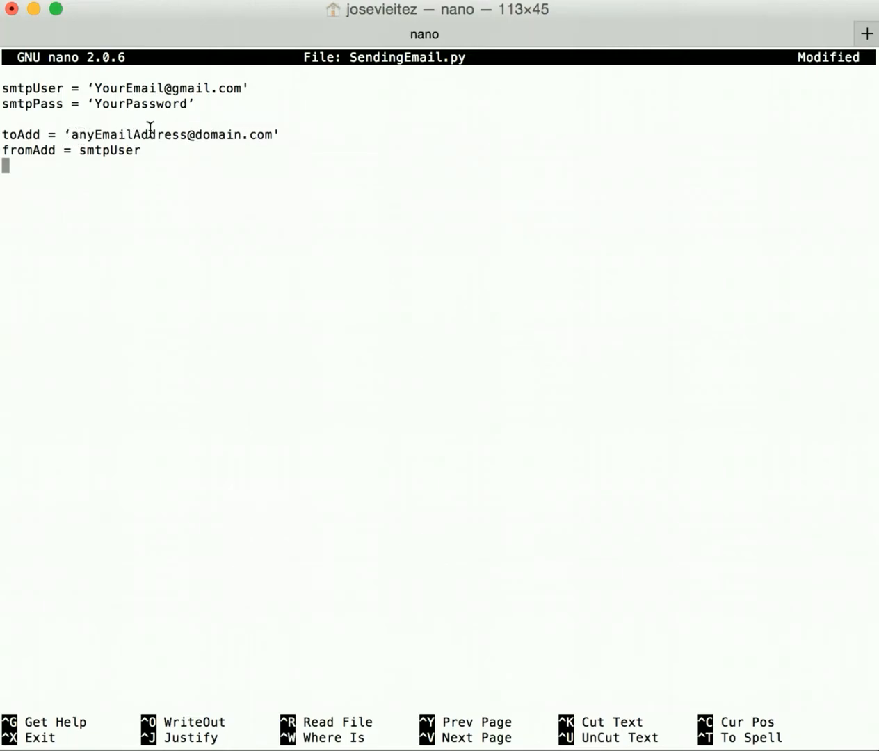
mouse_move(224, 122)
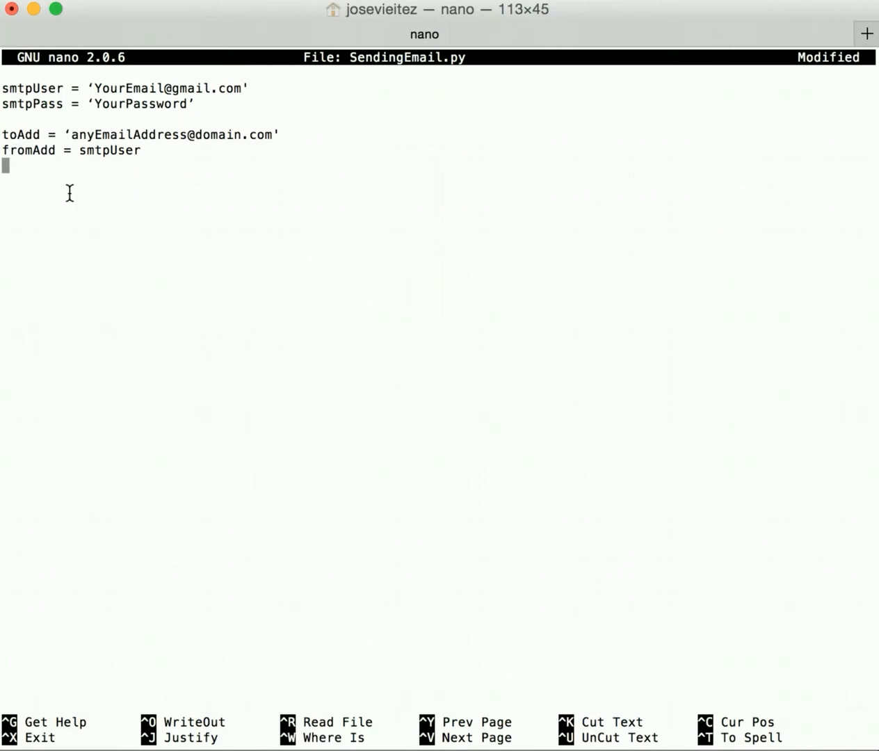
mouse_move(45, 104)
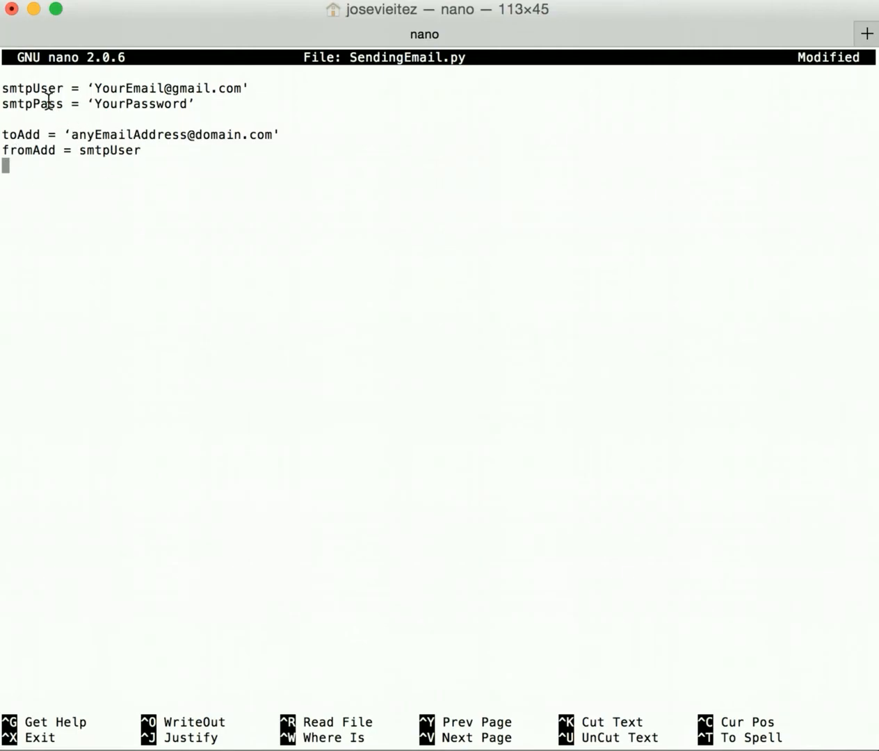
mouse_move(336, 185)
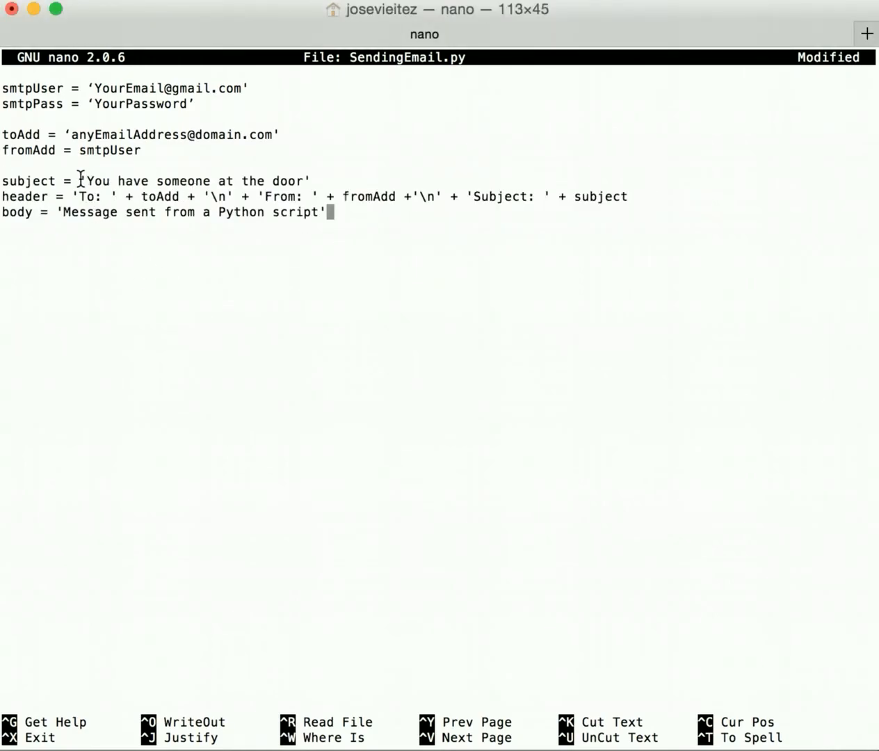
Drag across a line of SendingEmail.py while writing the subject, header and body strings
drag(81, 181, 313, 181)
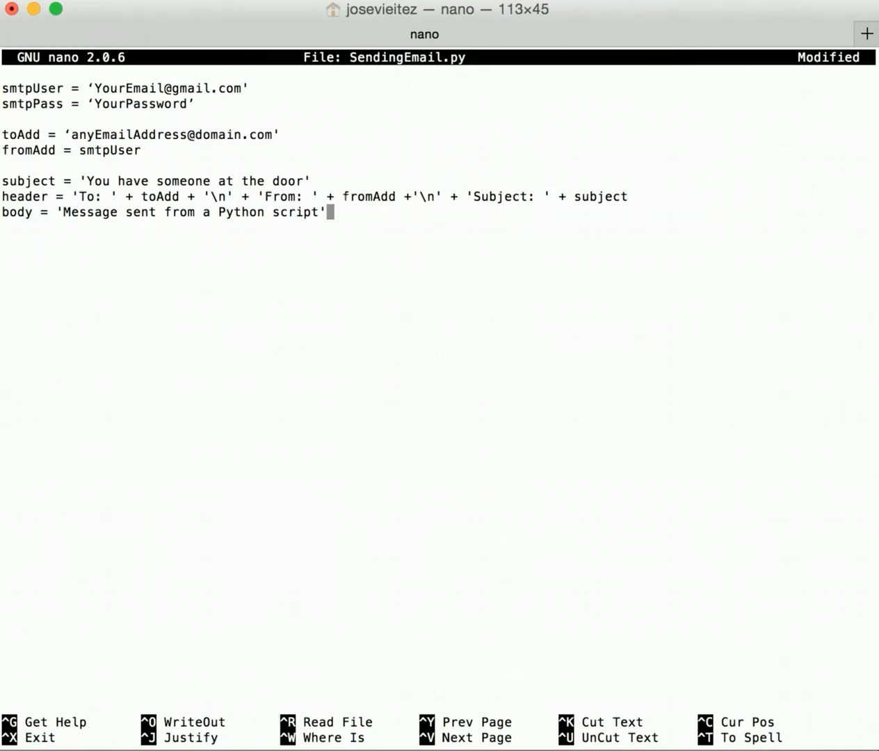
mouse_move(130, 193)
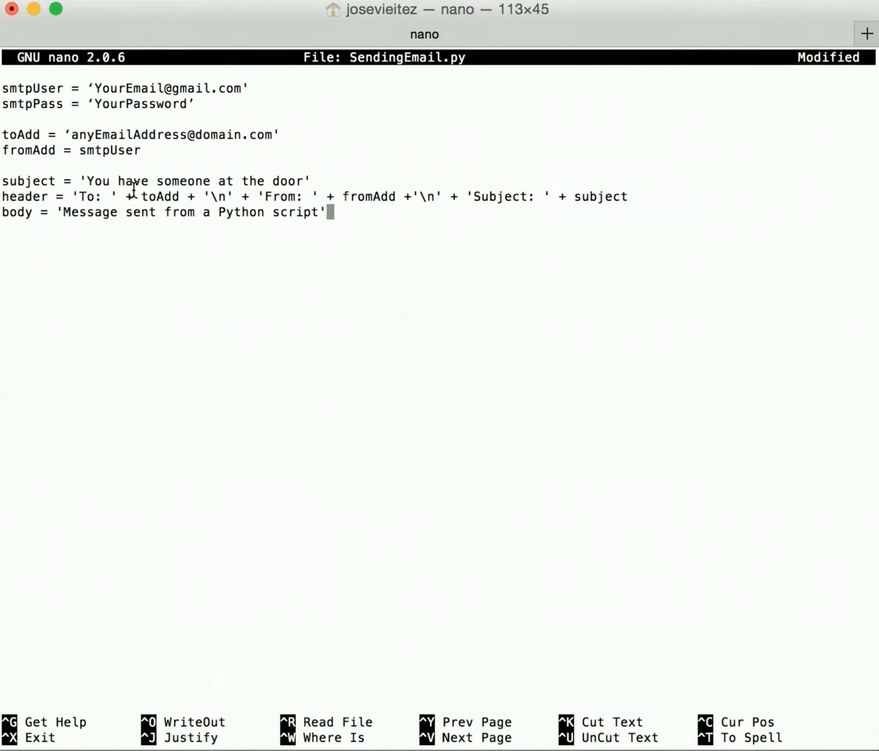
mouse_move(167, 204)
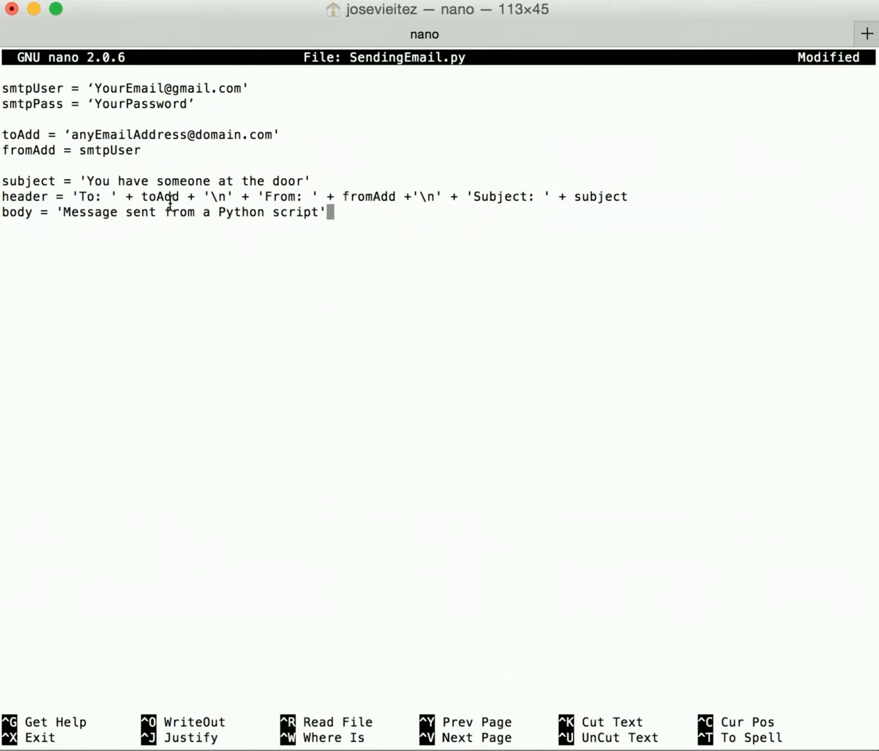
mouse_move(287, 199)
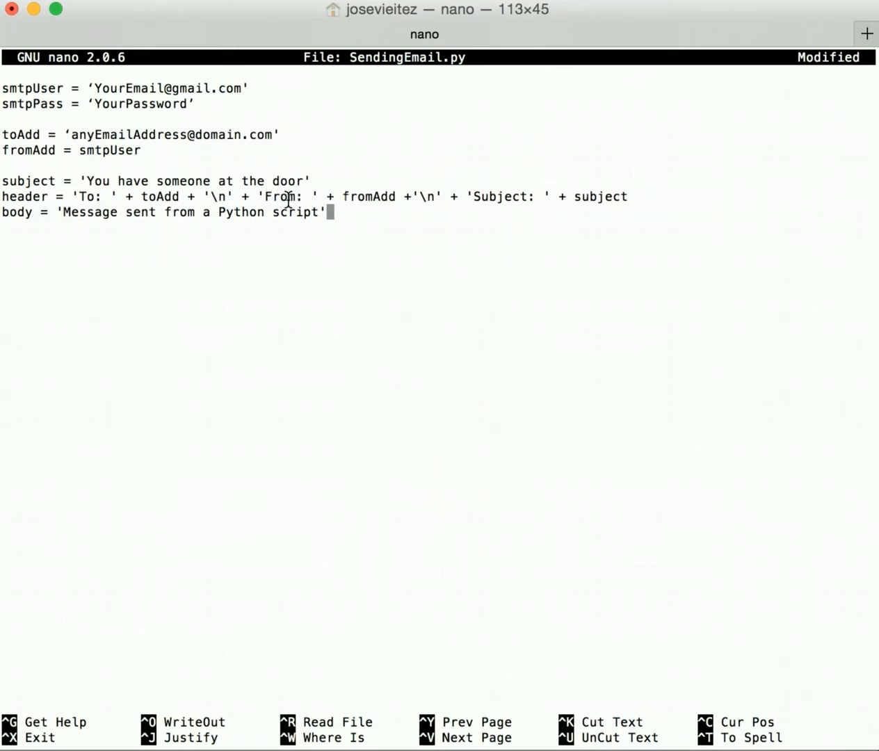
mouse_move(561, 185)
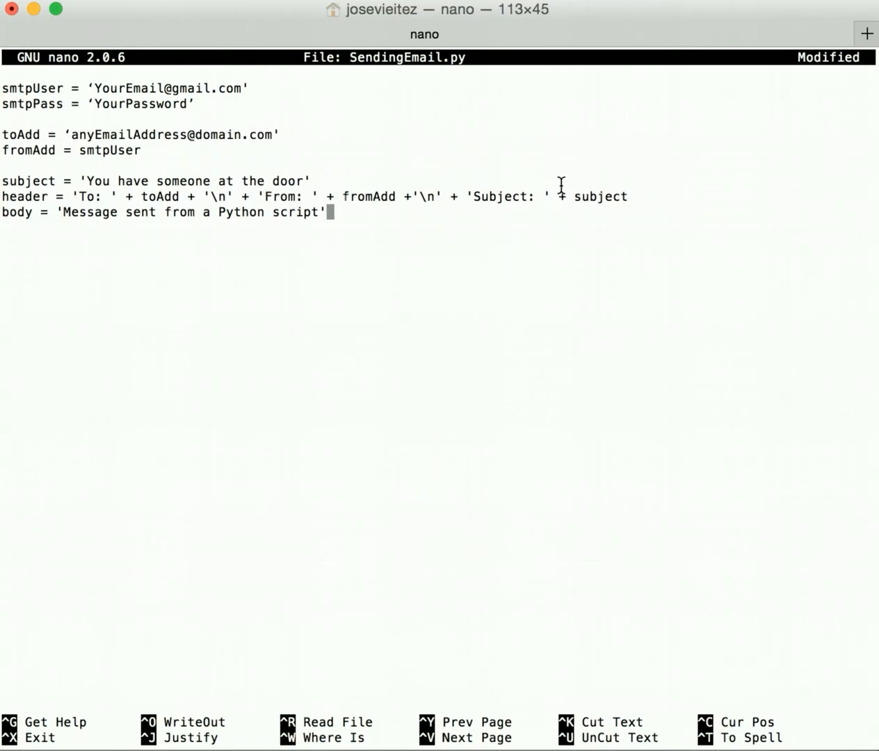
mouse_move(553, 217)
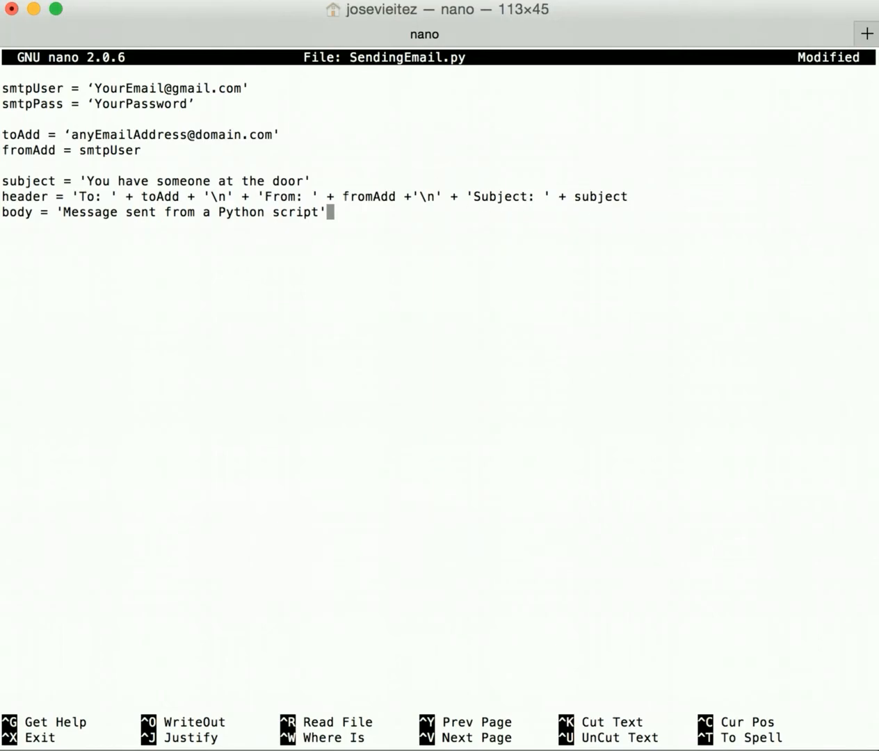
mouse_move(469, 326)
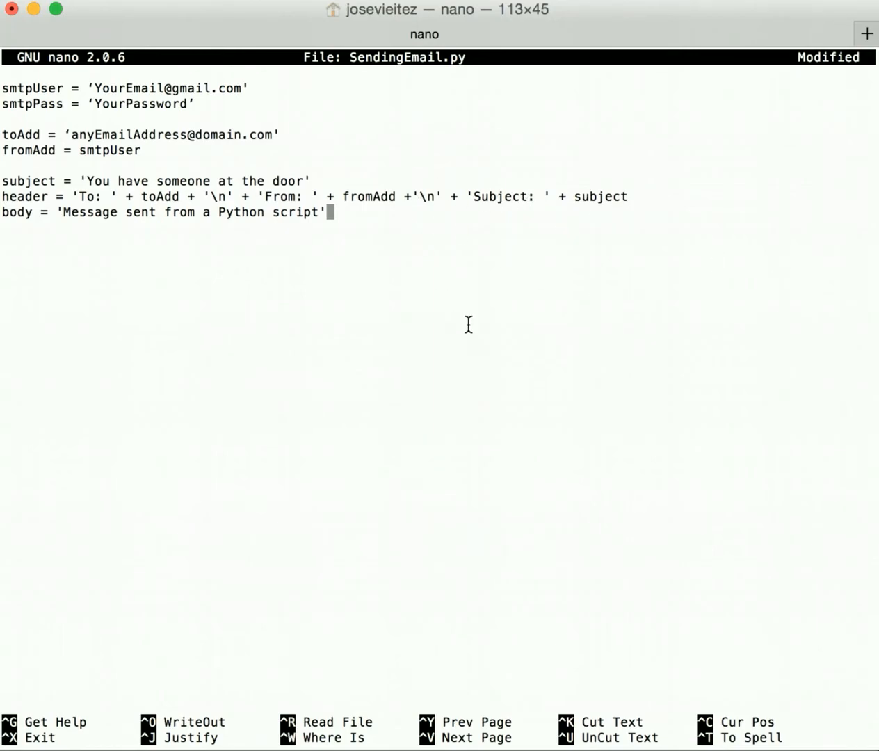
mouse_move(488, 331)
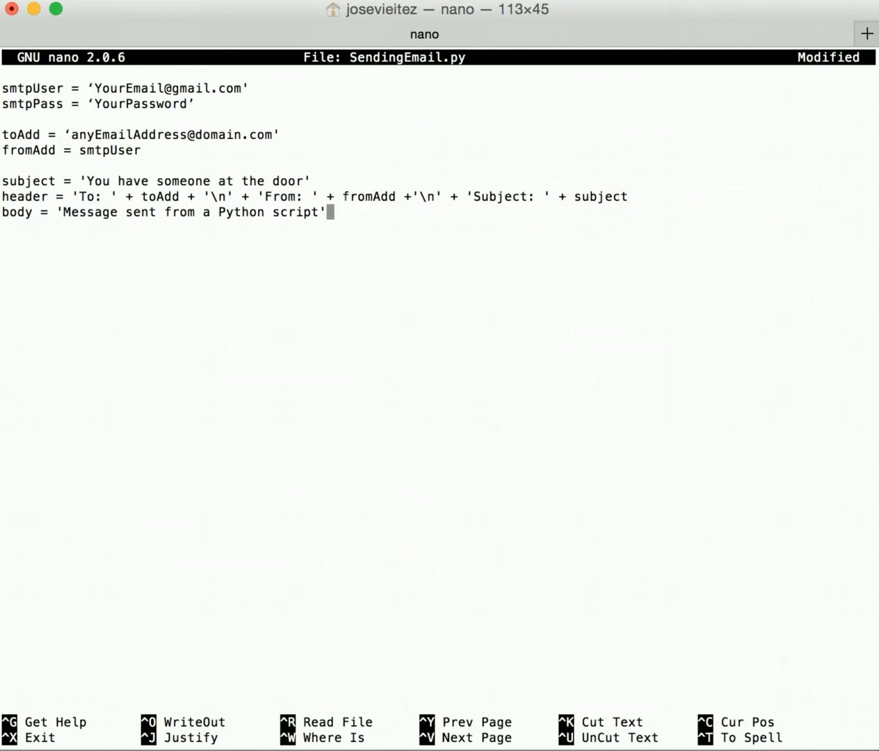
mouse_move(228, 209)
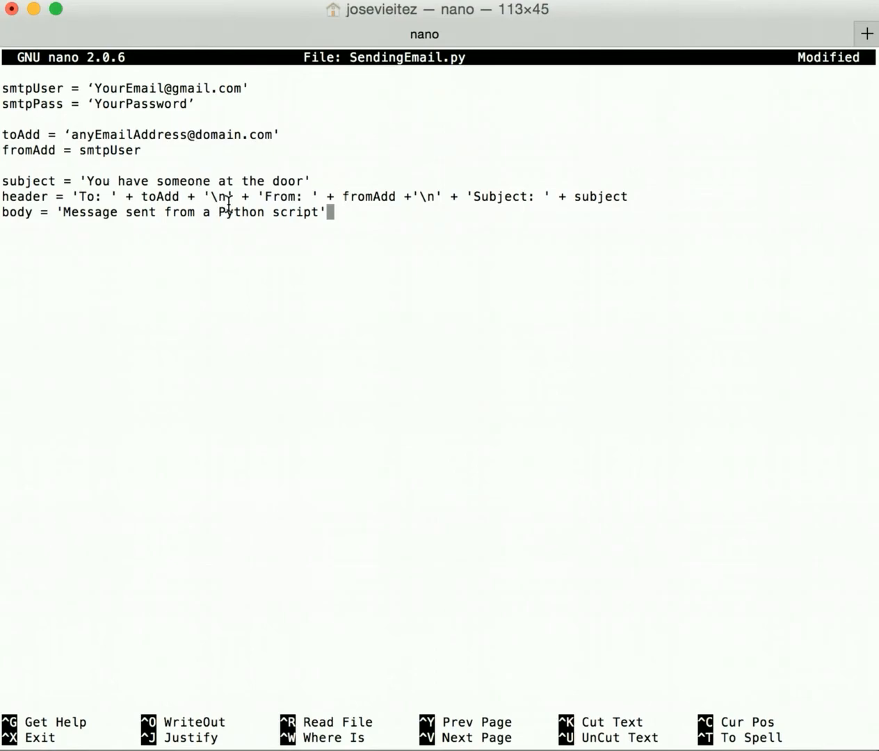
mouse_move(289, 199)
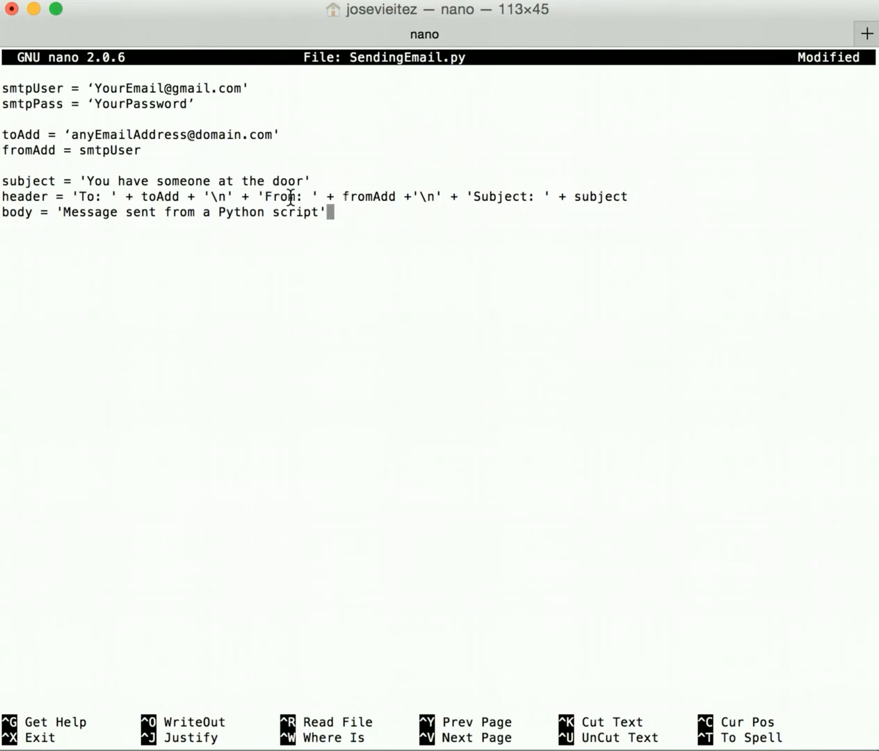
mouse_move(415, 206)
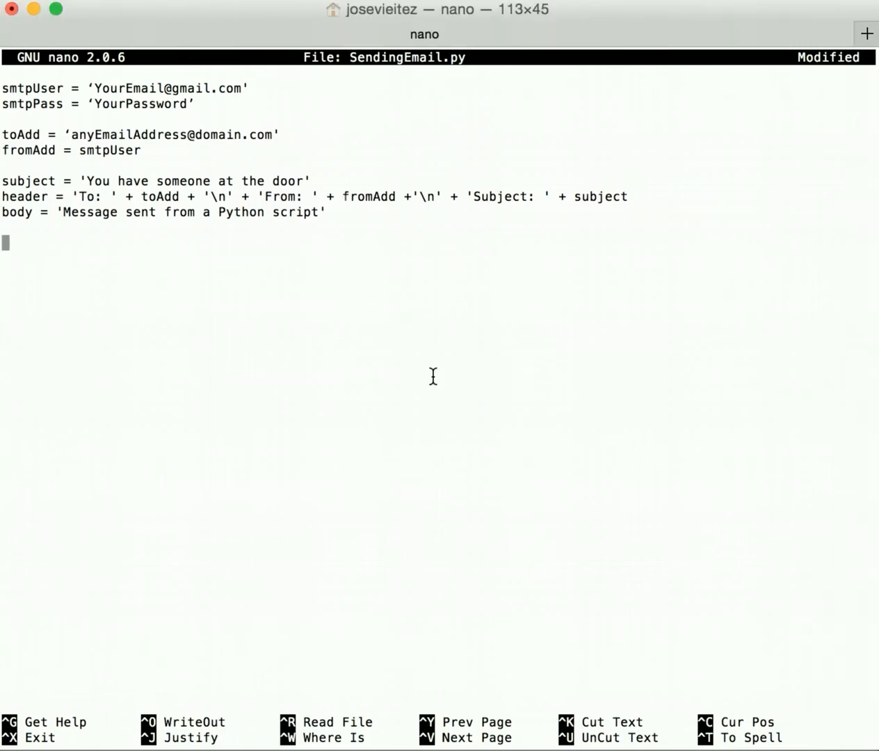
Add the line print header + '\n' + body to the script
text(print header + '\n' + body)
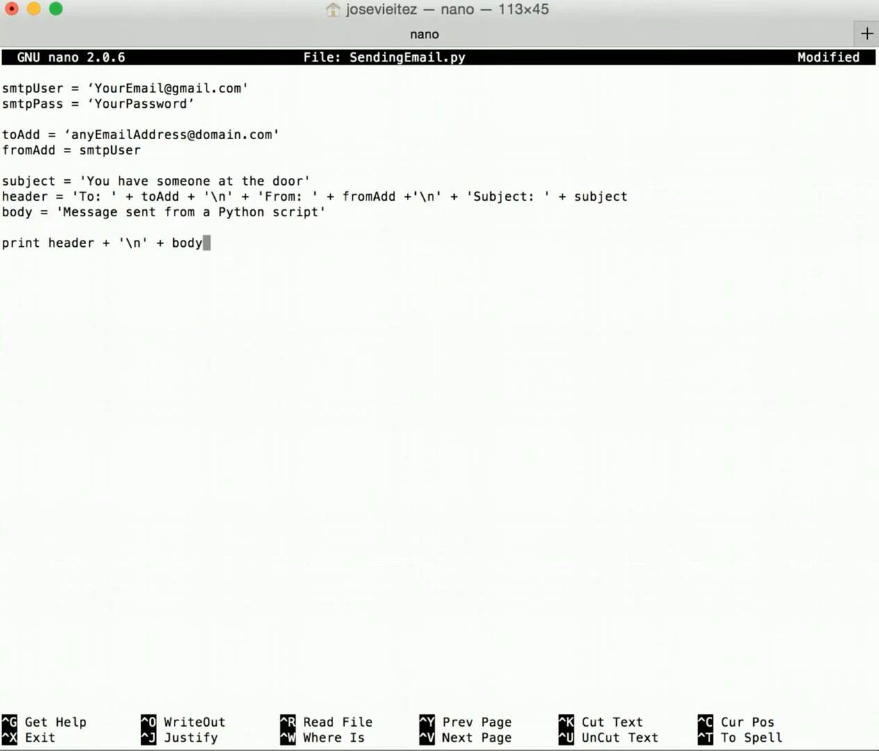
mouse_move(429, 233)
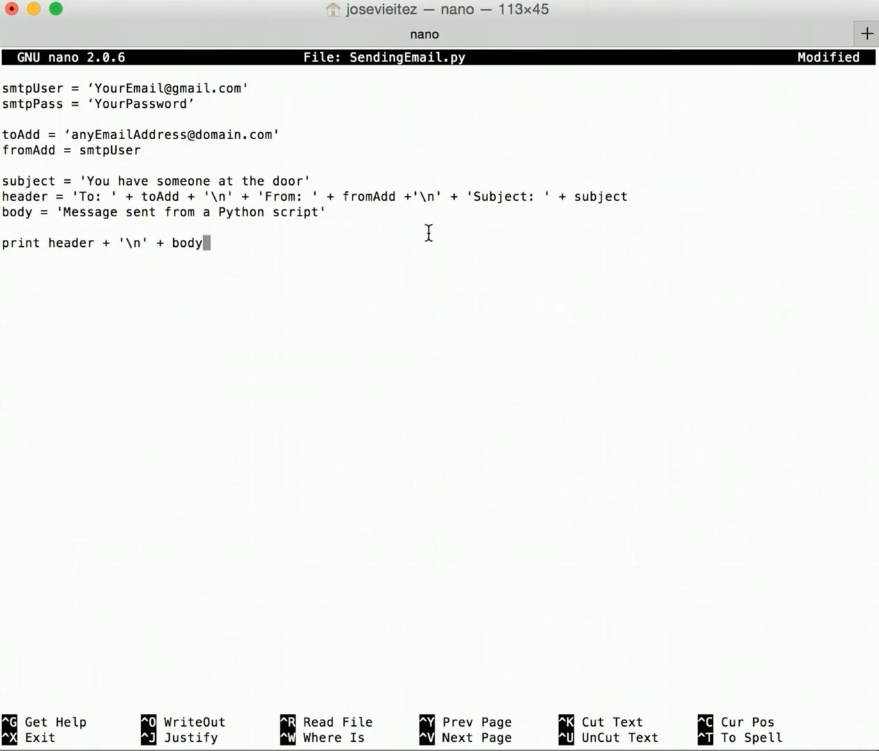
mouse_move(368, 438)
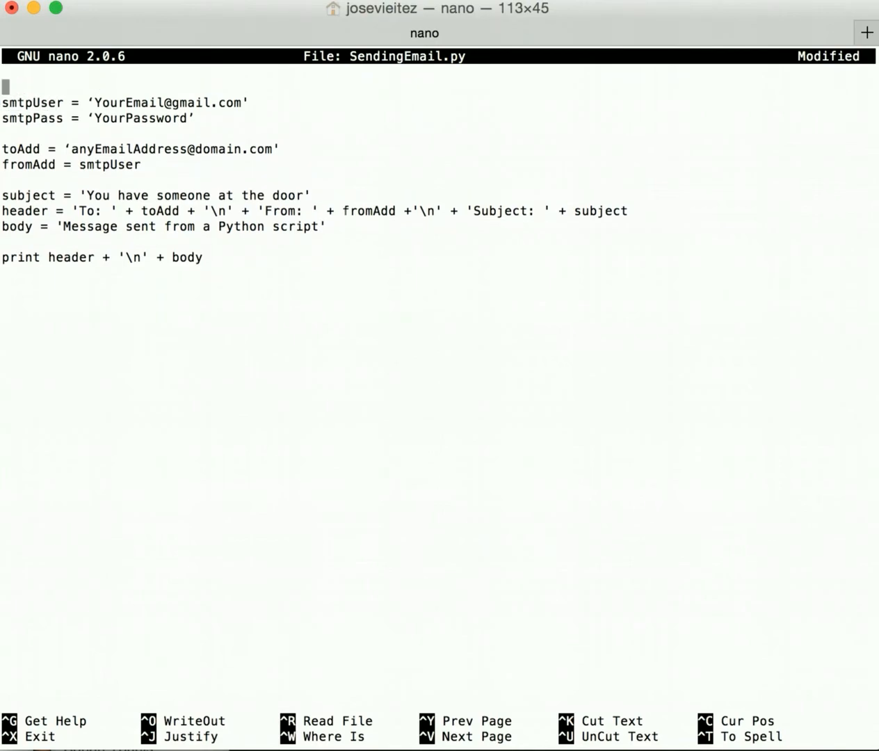
Add 'import smtplib' with a comment about connecting to an SMTP server
text(import smtplib  # this library gives us the ability to conenct to an smtp server)
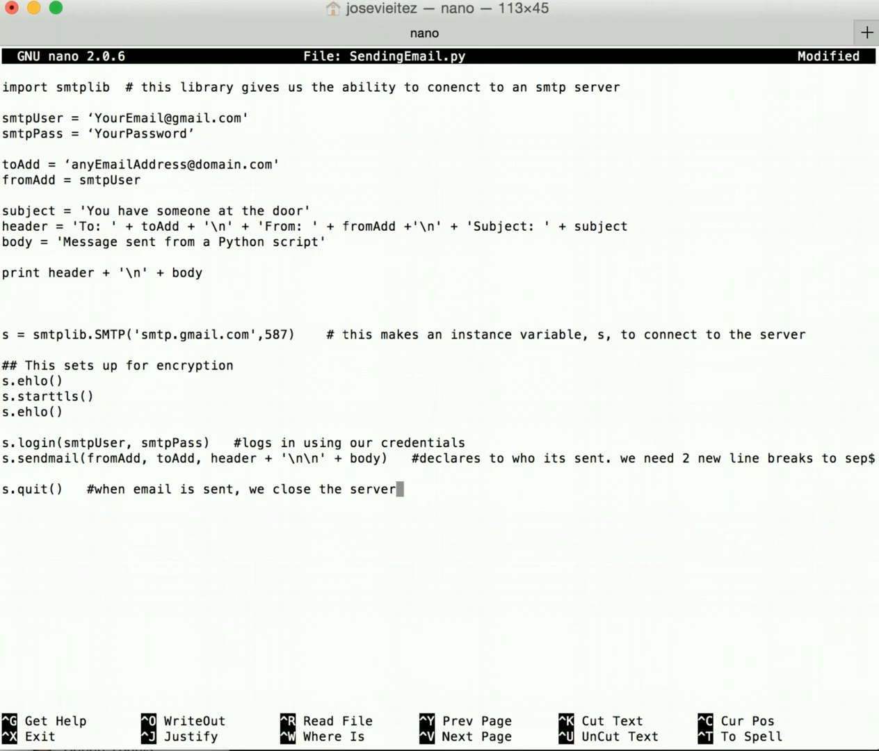
mouse_move(316, 485)
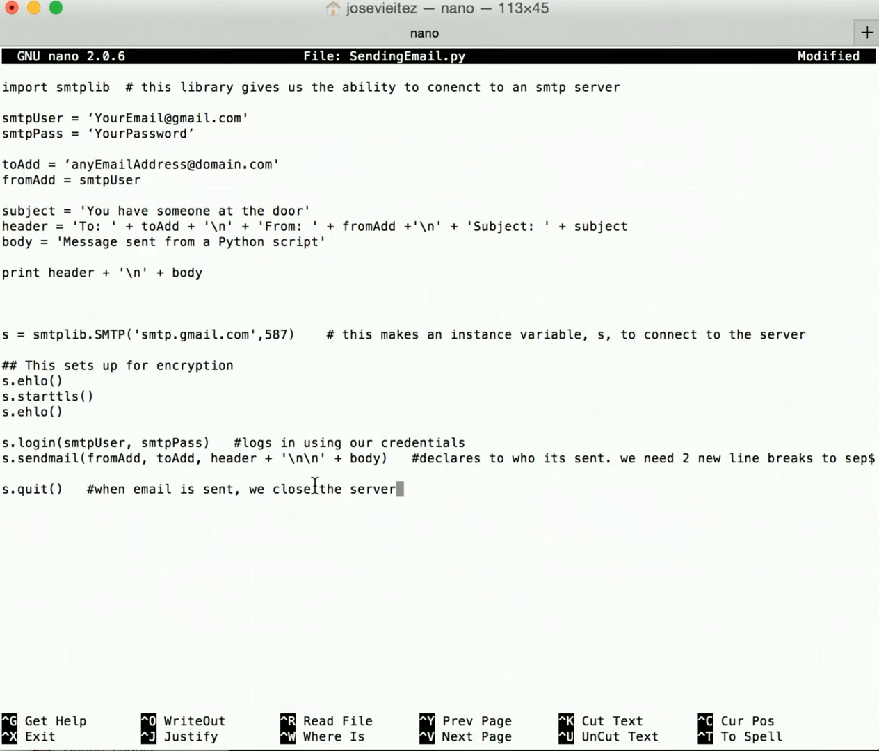
mouse_move(387, 527)
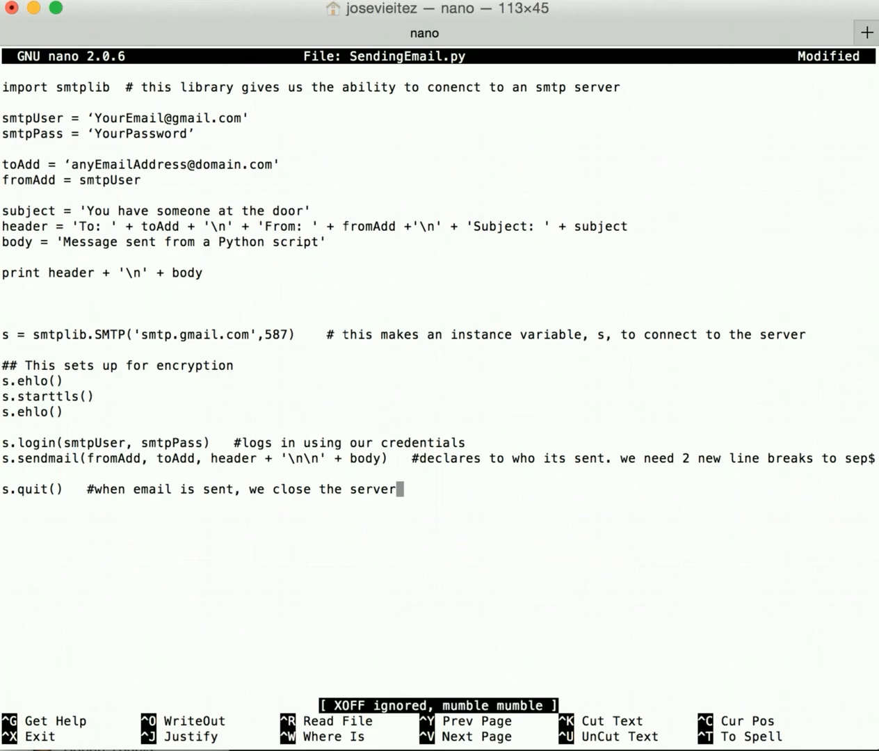
Exit nano with Ctrl+X, back to the PingBot folder prompt
key(ctrl+x)
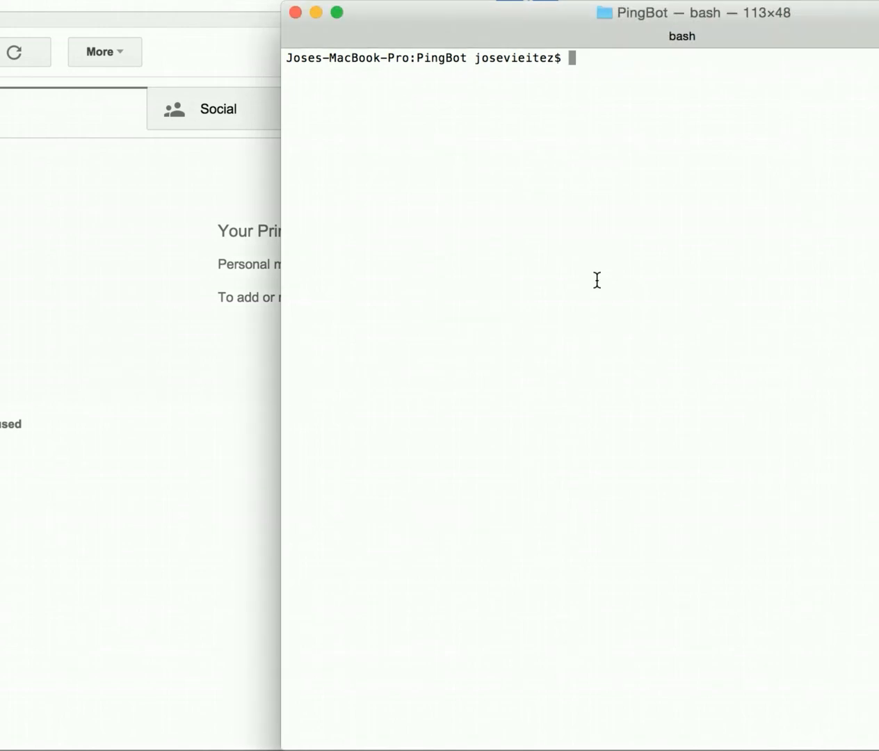
Run 'python sending_email_jose.py', printing the email's To, From, Subject and body
text(python sending_email_jose.py)
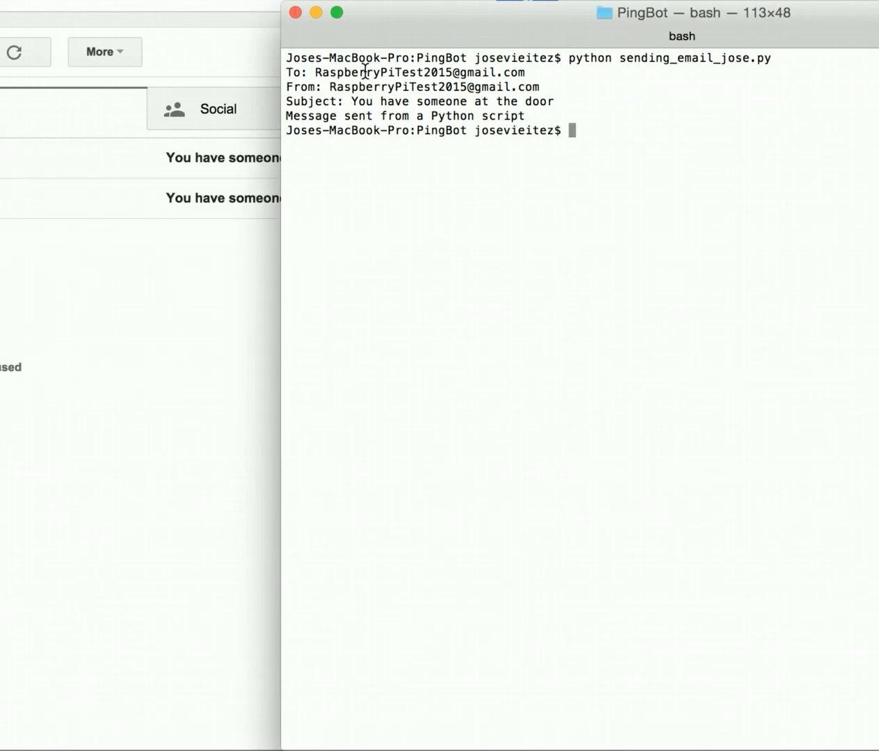
mouse_move(359, 112)
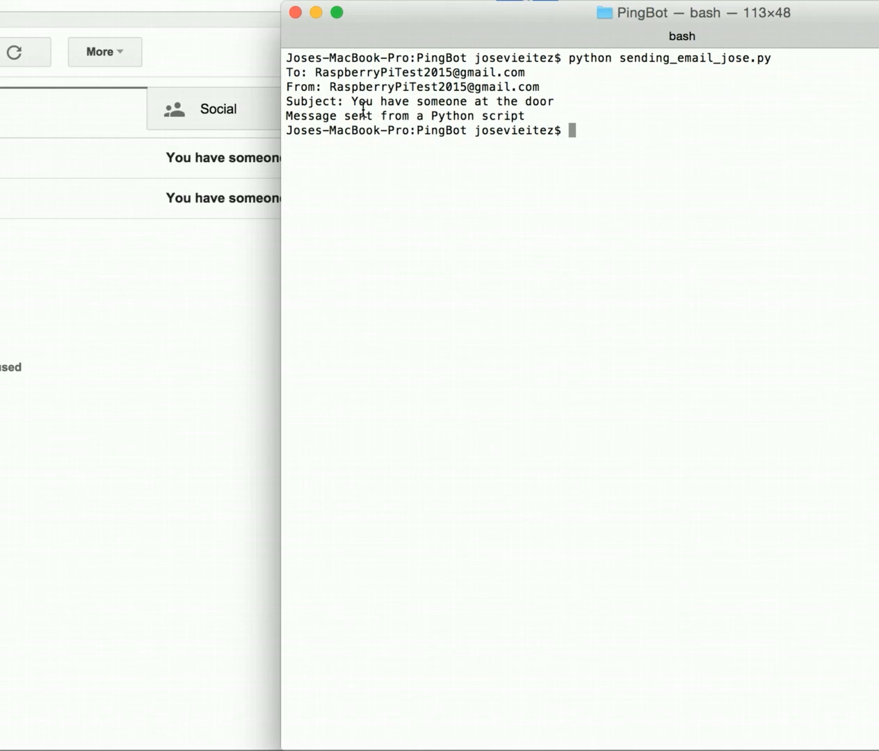
mouse_move(455, 137)
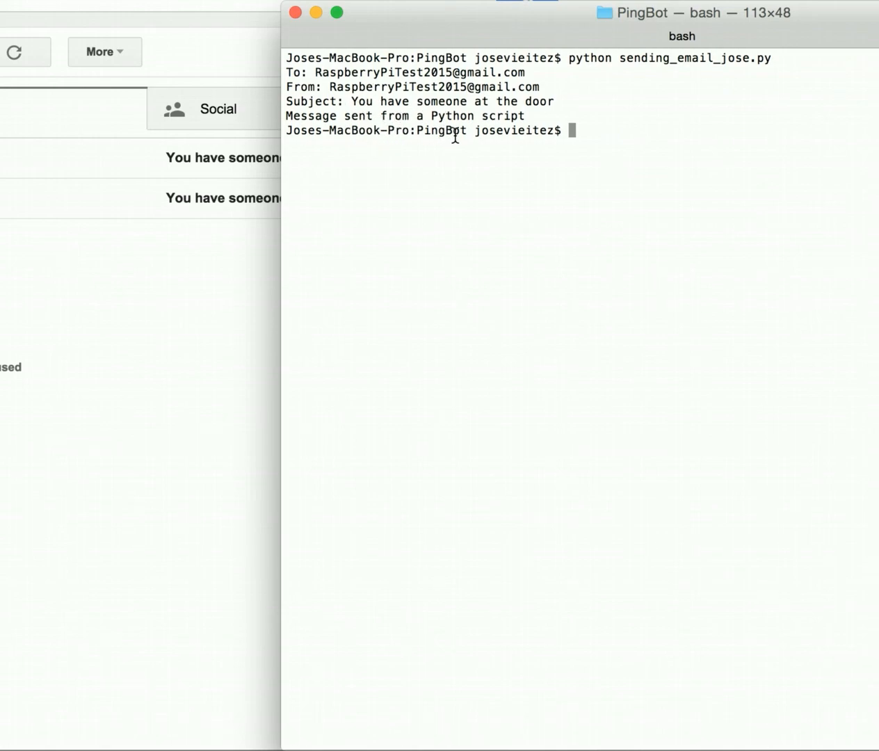
mouse_move(161, 258)
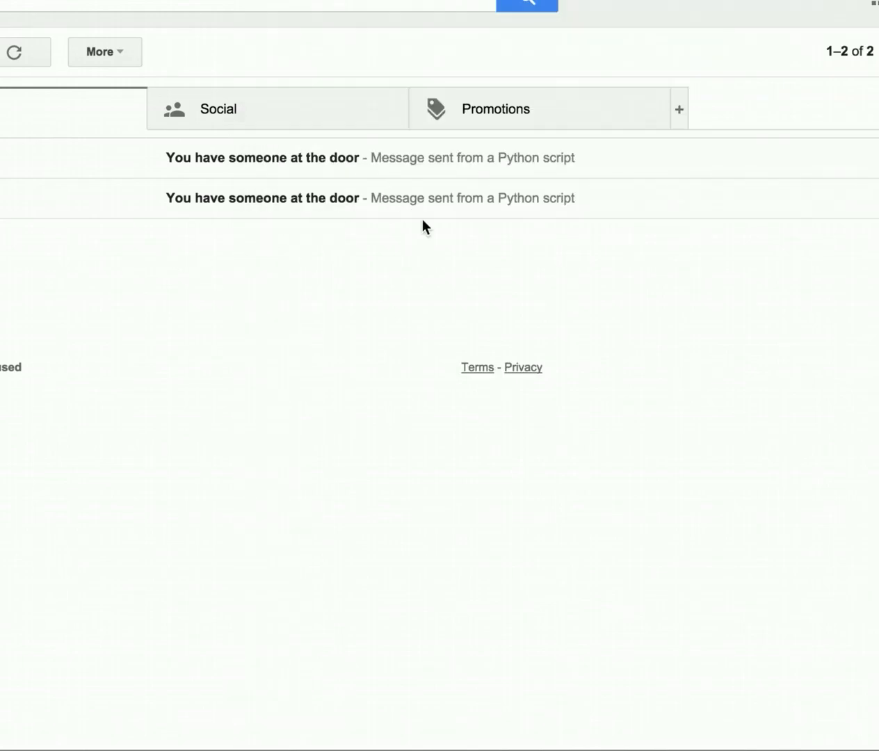
mouse_move(121, 160)
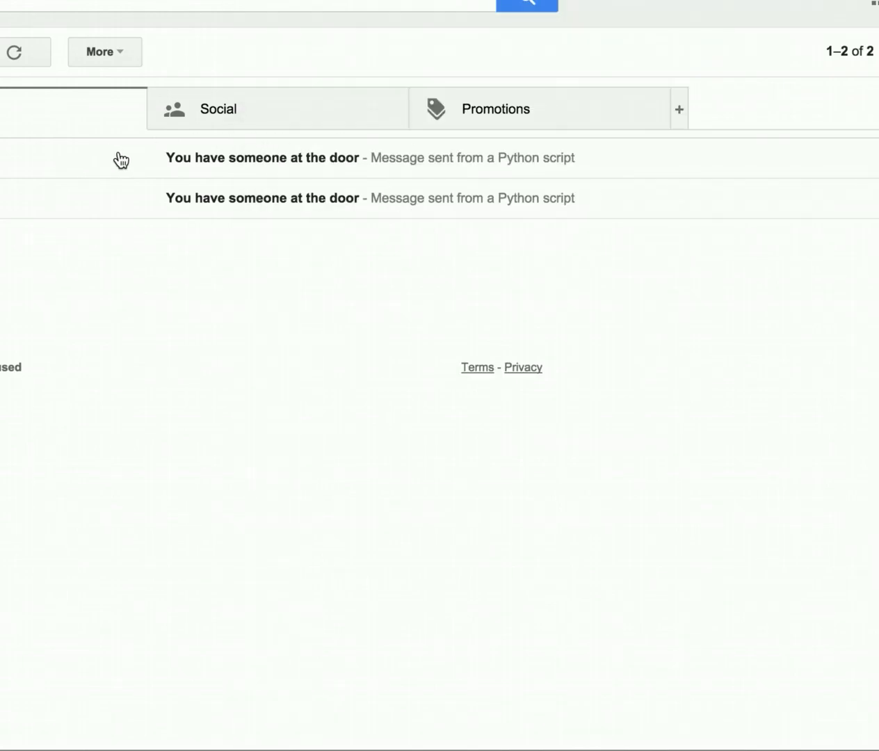
Open the newest 'You have someone at the door' email in the Gmail inbox
click(261, 157)
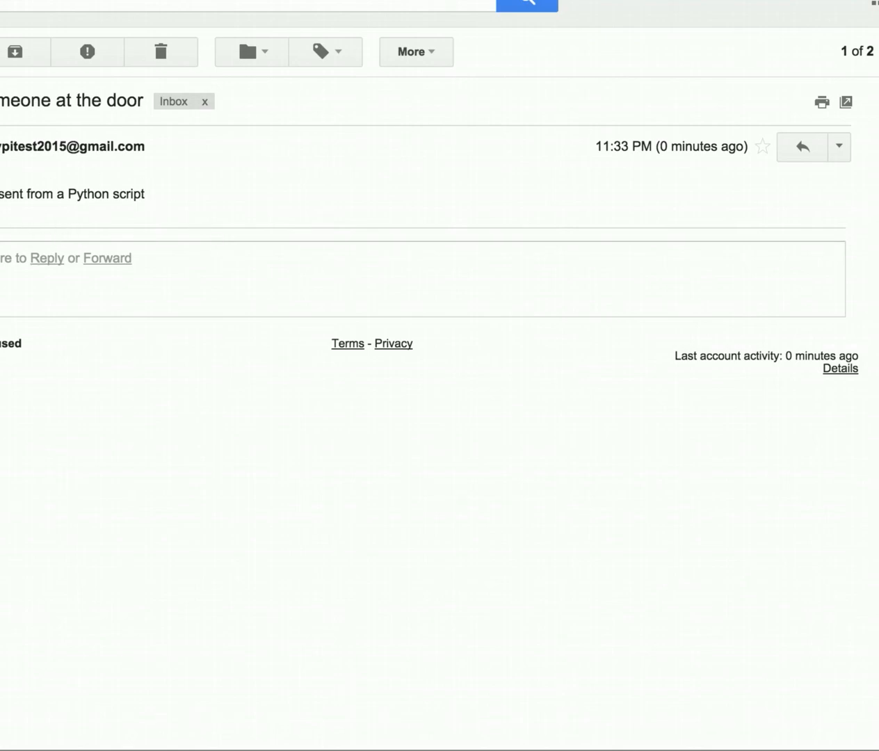
mouse_move(147, 376)
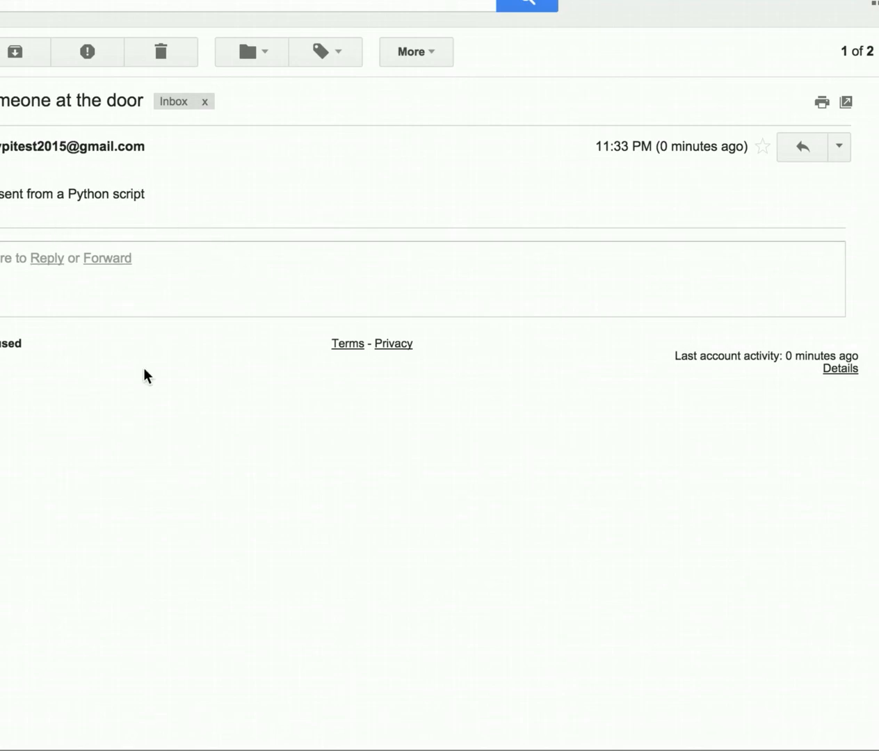
mouse_move(287, 310)
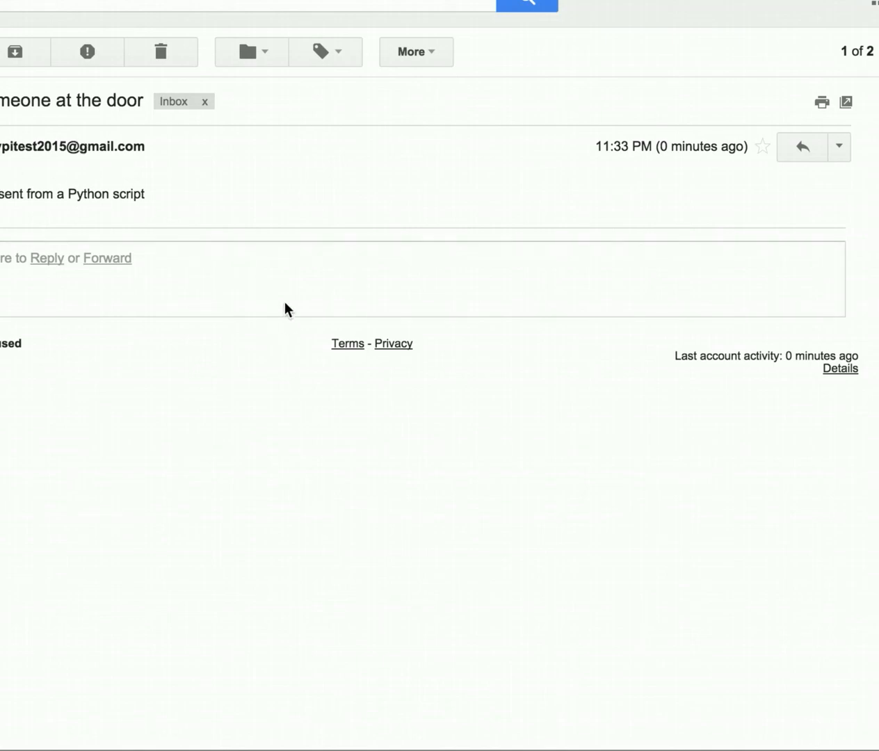